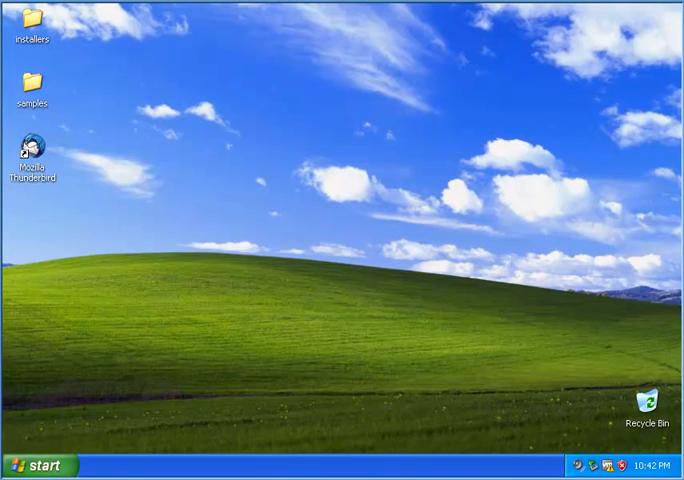
mouse_move(489, 293)
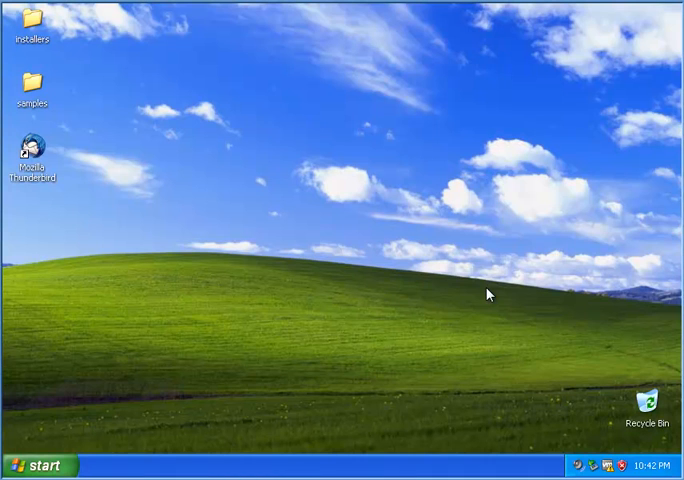
mouse_move(344, 328)
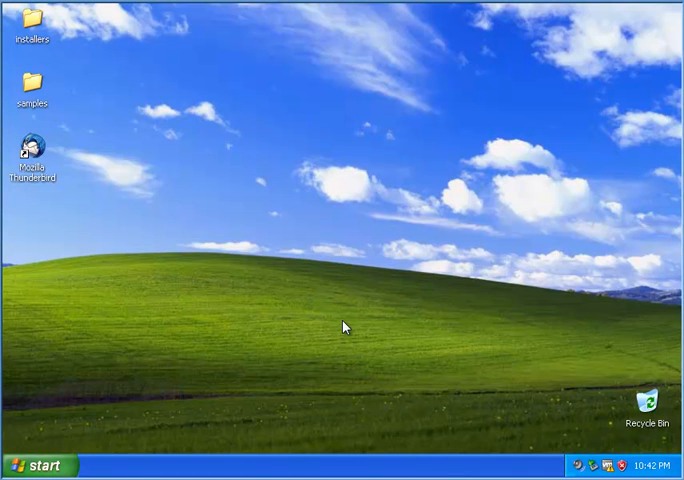
mouse_move(330, 334)
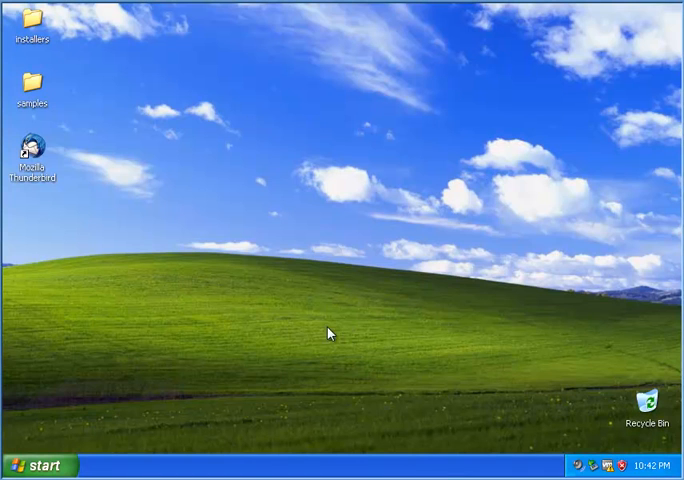
mouse_move(102, 323)
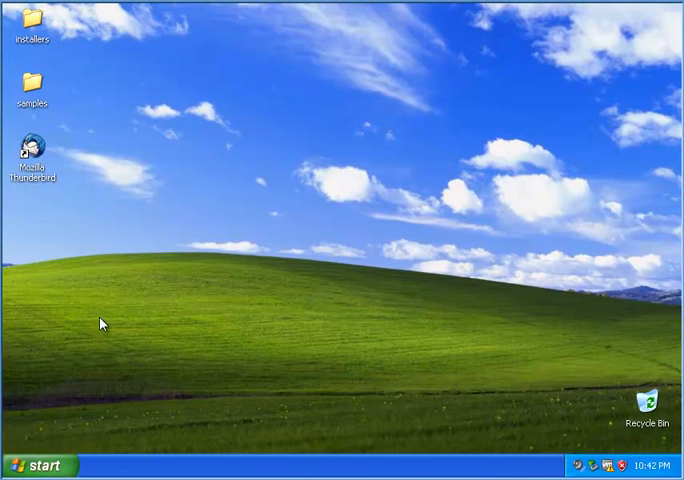
mouse_move(85, 386)
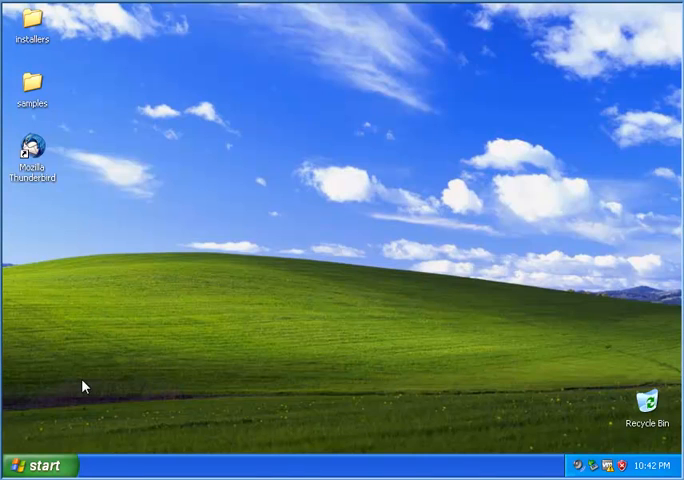
mouse_move(288, 155)
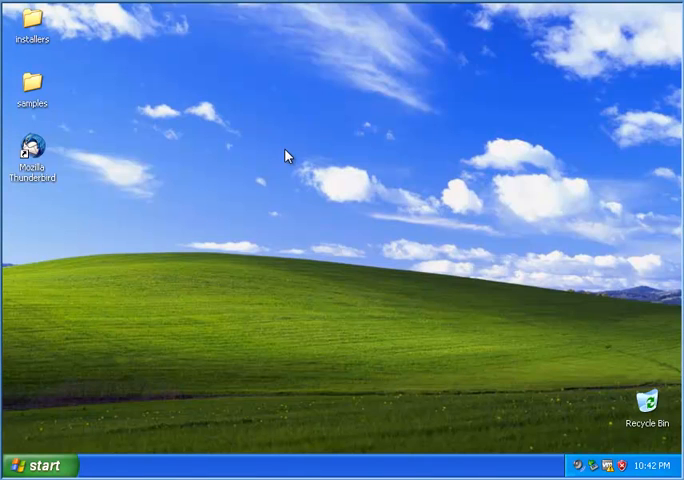
mouse_move(189, 342)
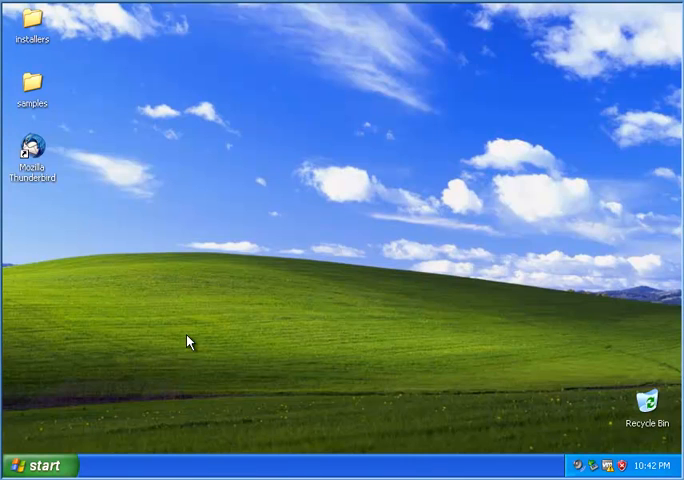
mouse_move(177, 351)
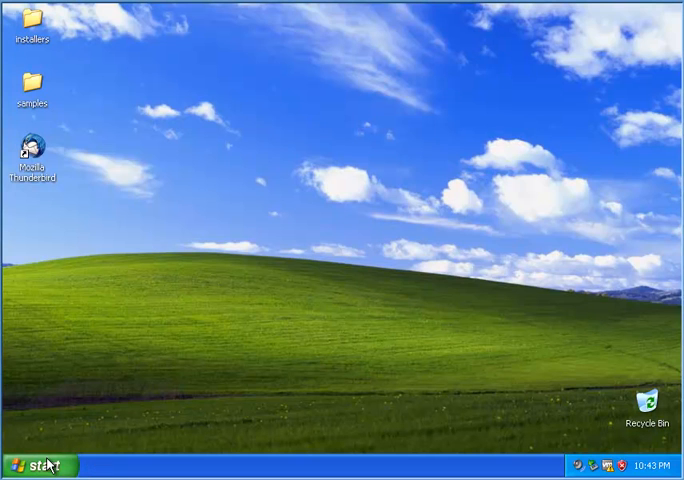
- Launch certmgr.msc from Run and view the empty Personal certificate store
click(40, 465)
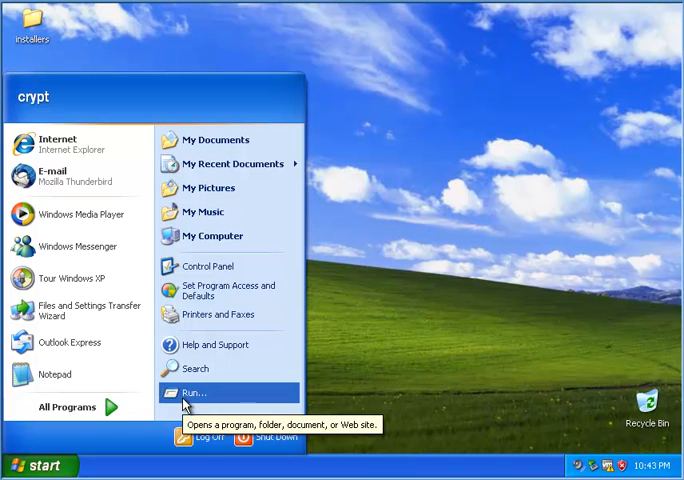
click(194, 391)
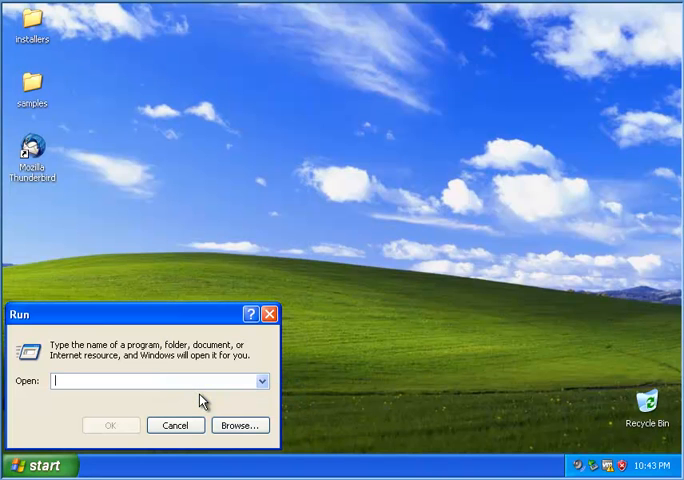
text(cert)
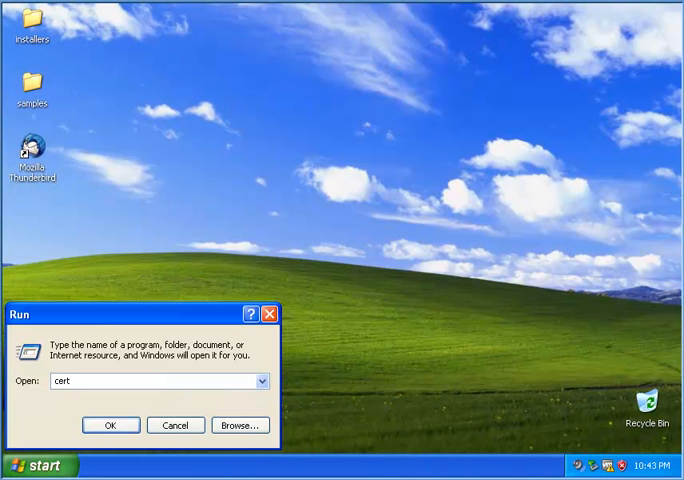
text(mgr)
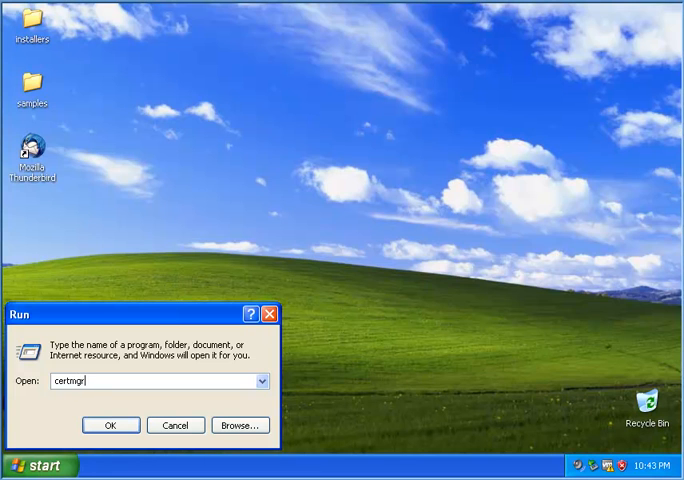
text(.m)
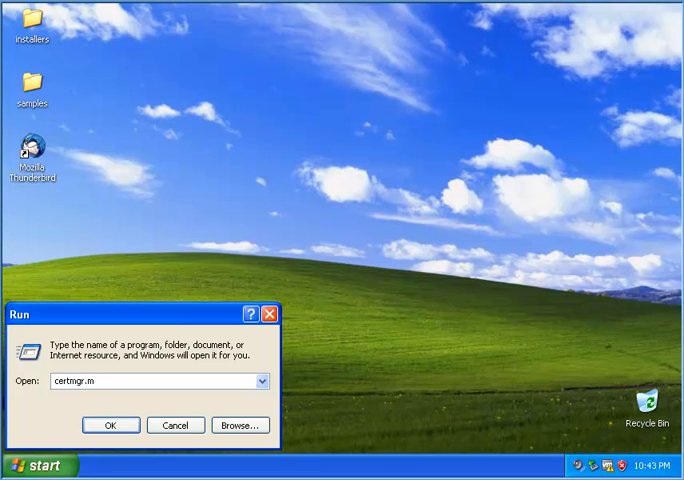
text(s)
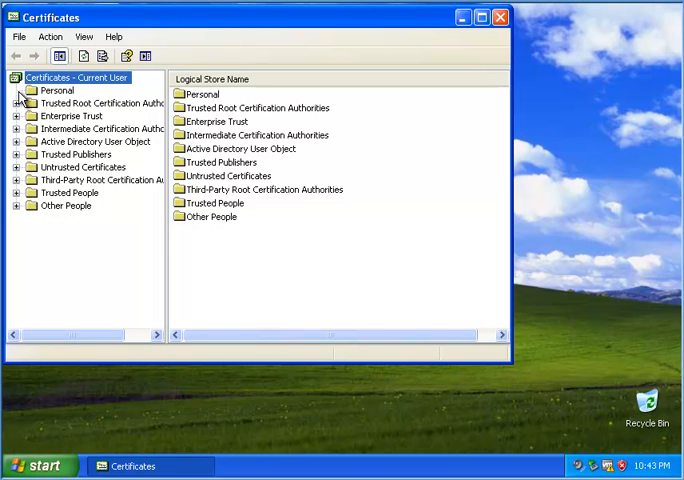
click(57, 90)
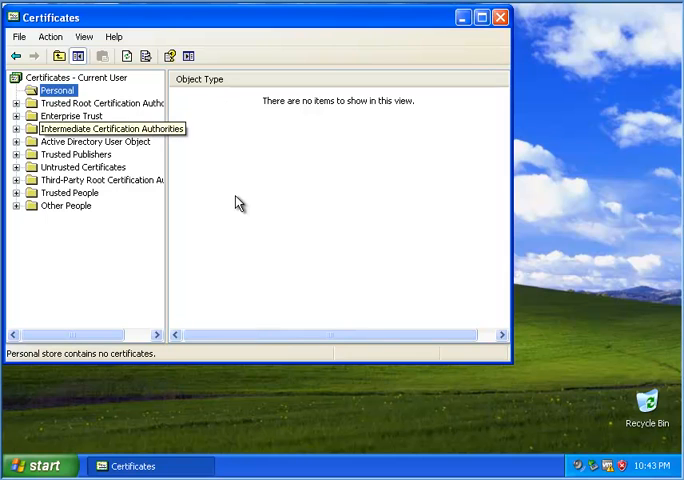
mouse_move(261, 234)
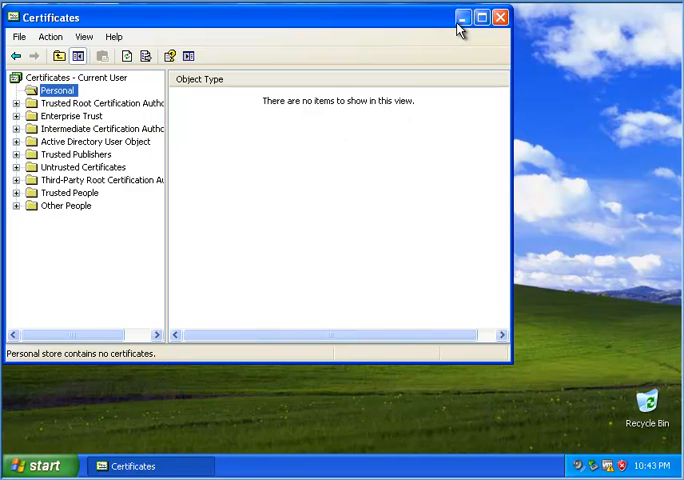
- Minimize Certificates, then create a desktop folder named 'crypt' and open it
click(463, 17)
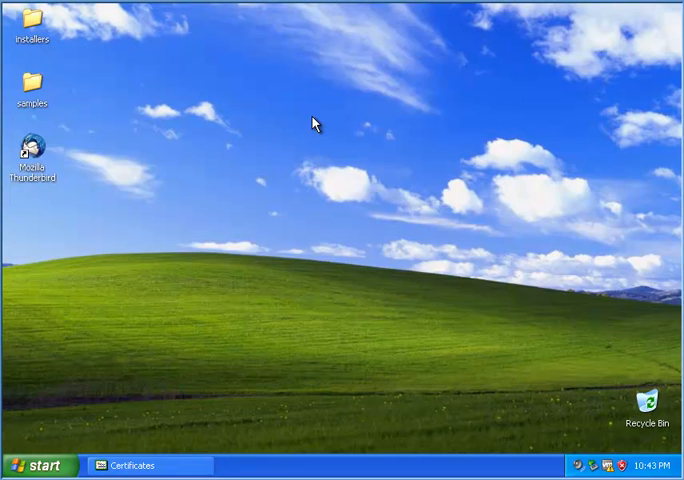
right_click(315, 123)
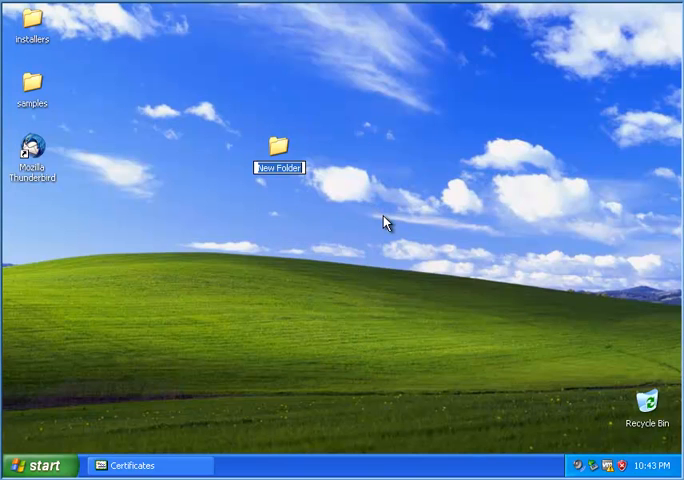
text(crypt)
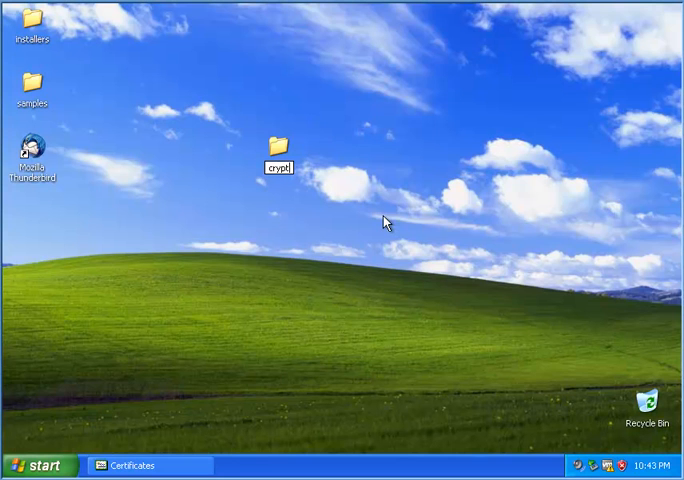
click(279, 145)
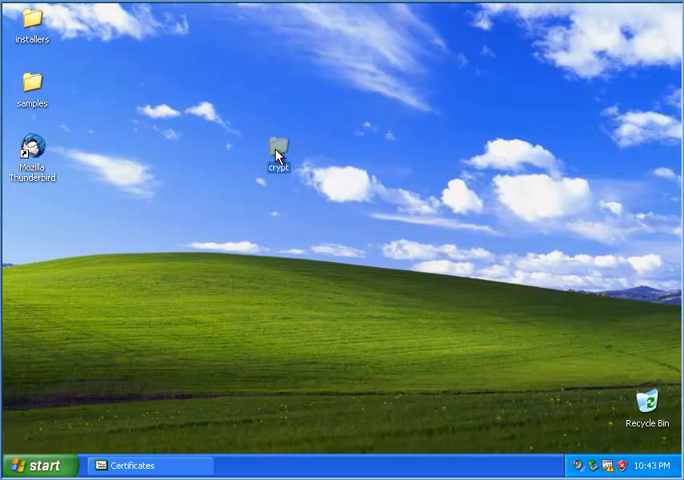
double_click(277, 143)
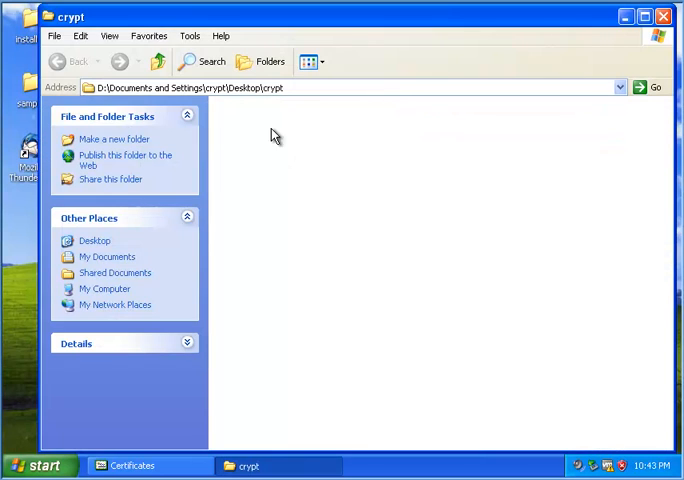
- Create a new text document named 'mydata' in the crypt folder
right_click(275, 135)
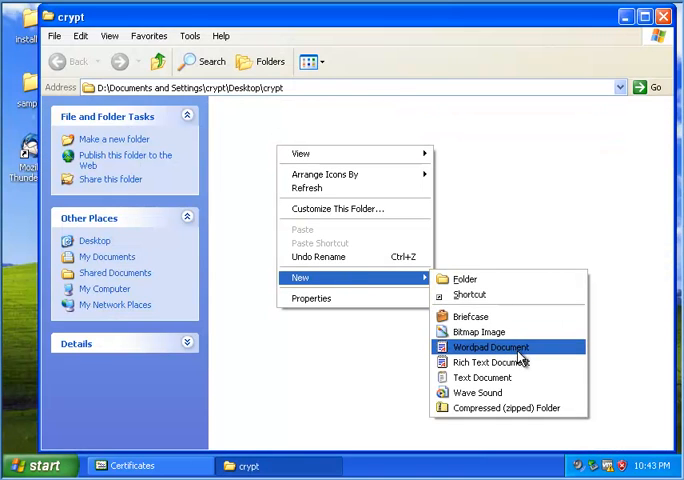
click(482, 377)
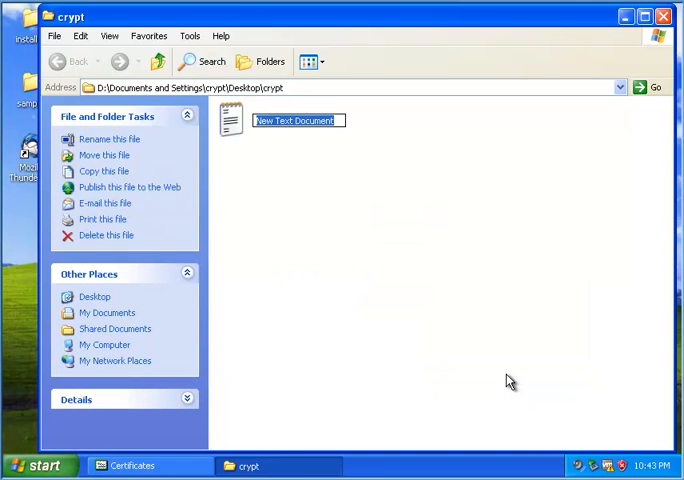
text(my)
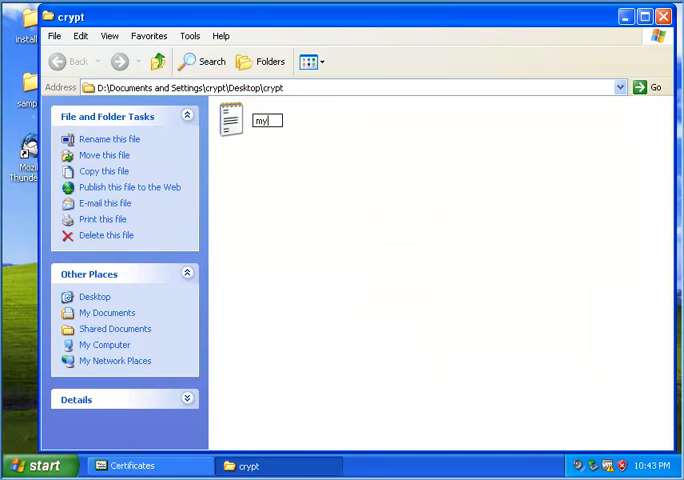
text(data)
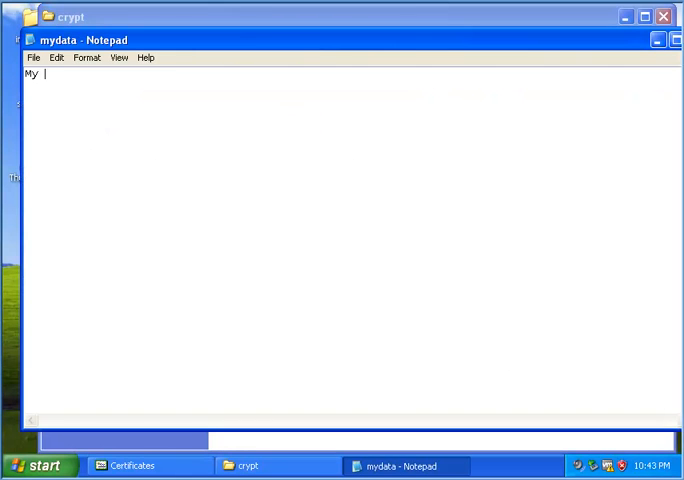
text(SSN is)
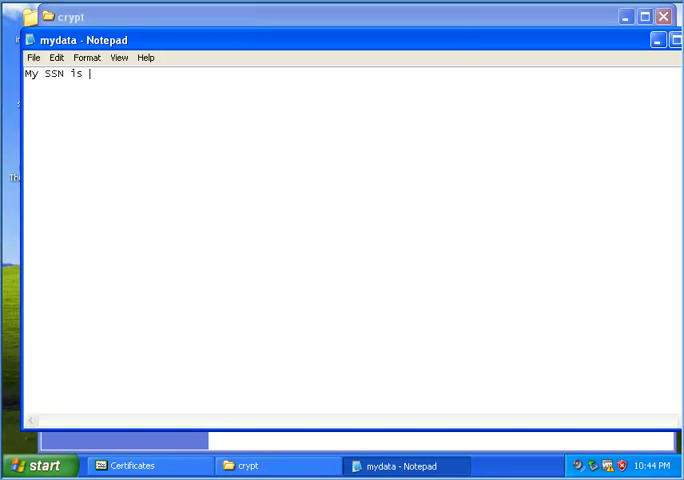
text(334-59-23)
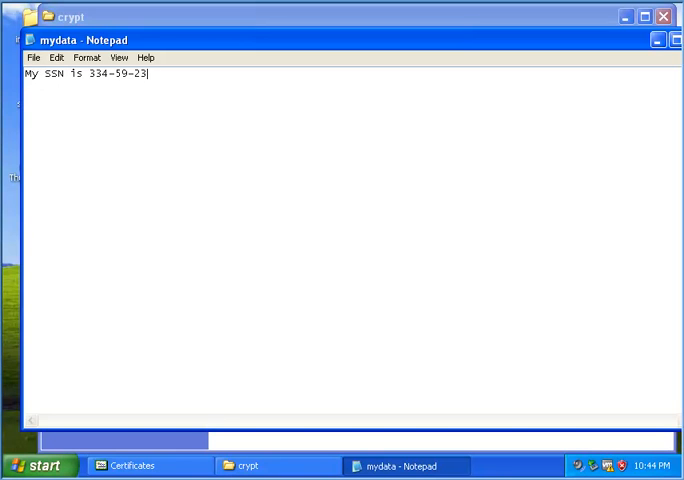
text(91)
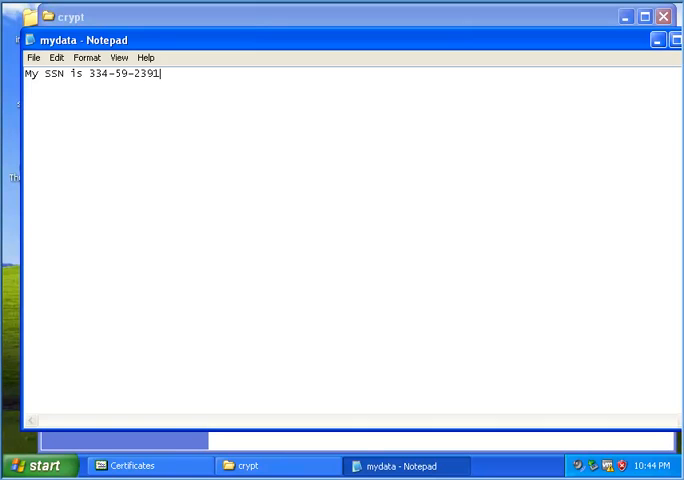
text(M)
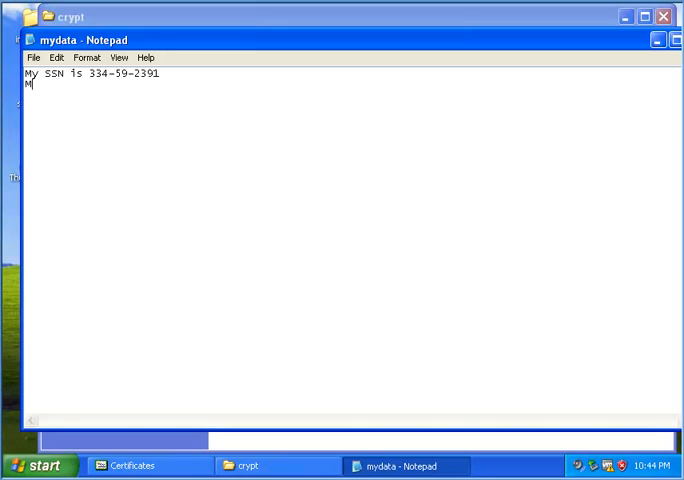
text(y birthday)
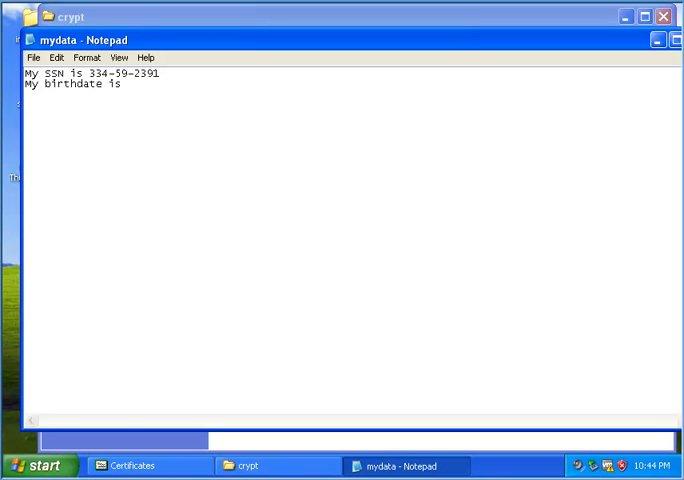
text(1/45)
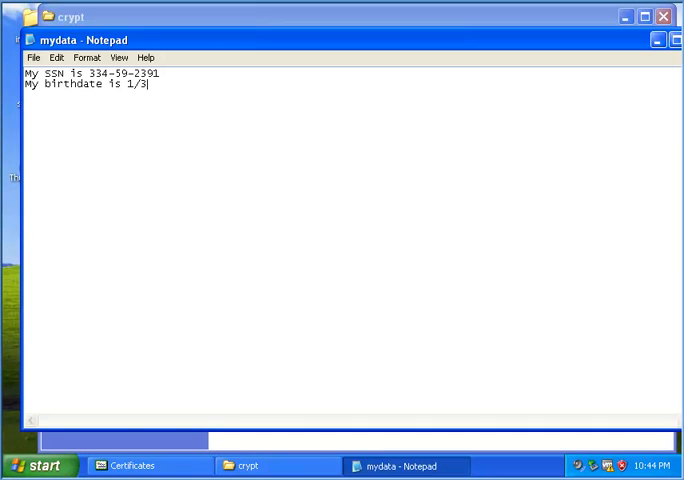
text(0/)
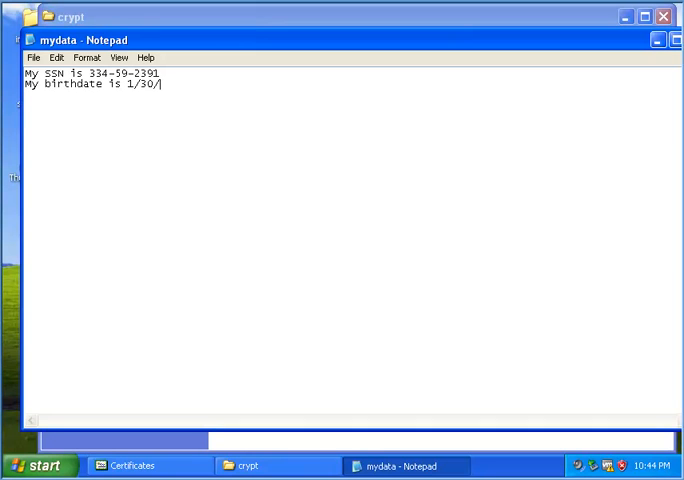
text(66)
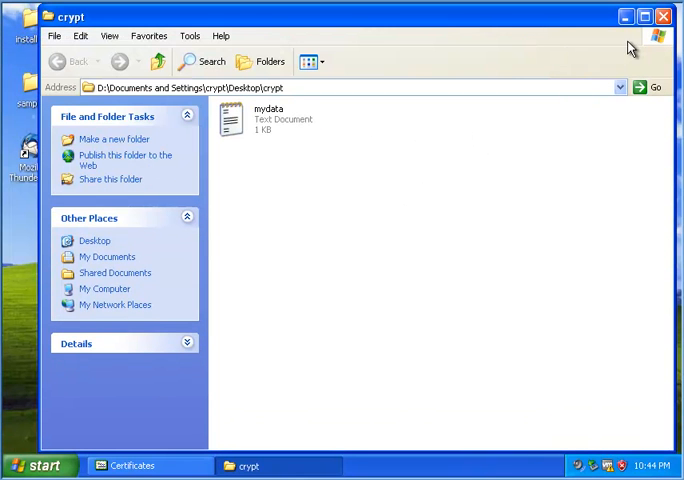
- Encrypt the crypt folder's contents in Properties > Advanced, applying to subfolders and files
click(662, 16)
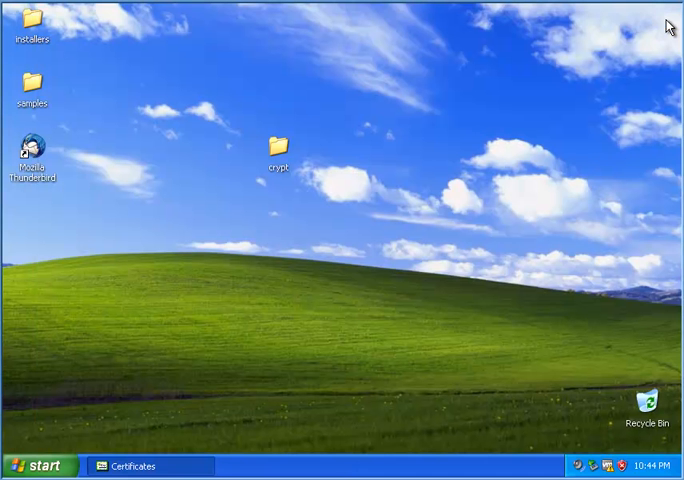
click(278, 148)
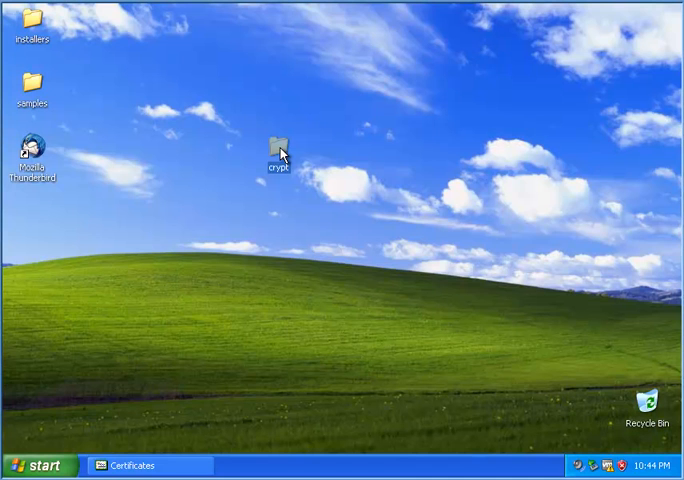
right_click(281, 150)
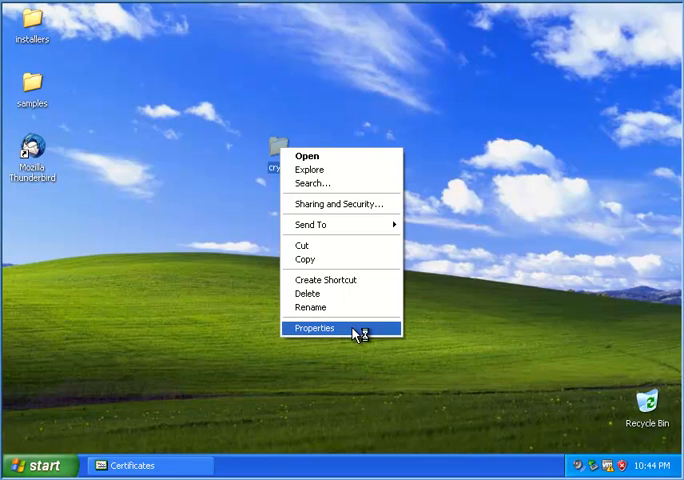
click(314, 328)
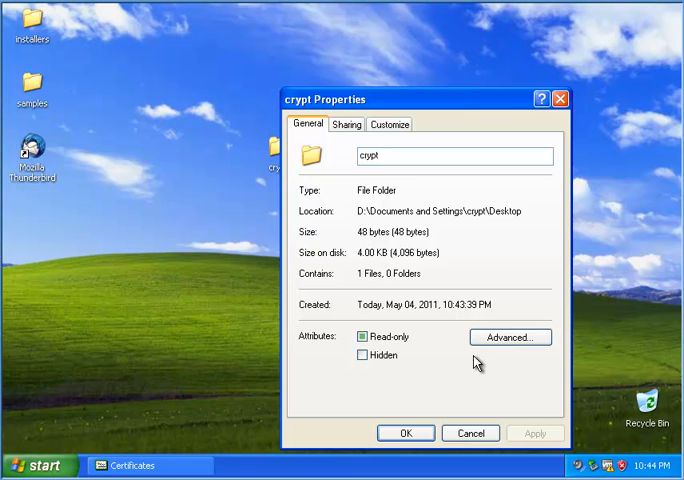
click(510, 337)
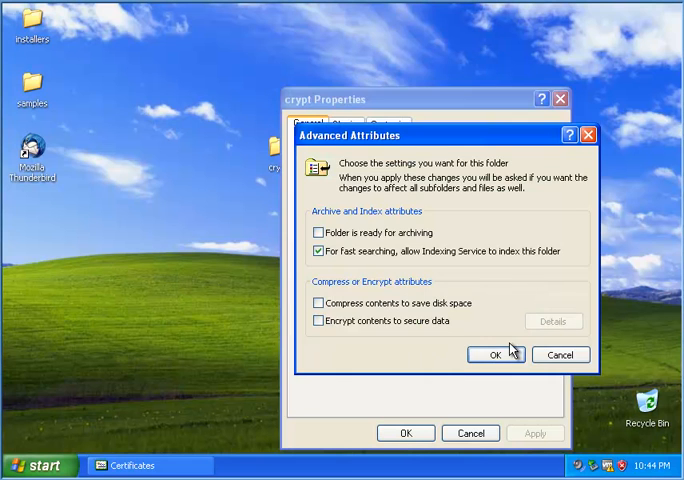
mouse_move(380, 338)
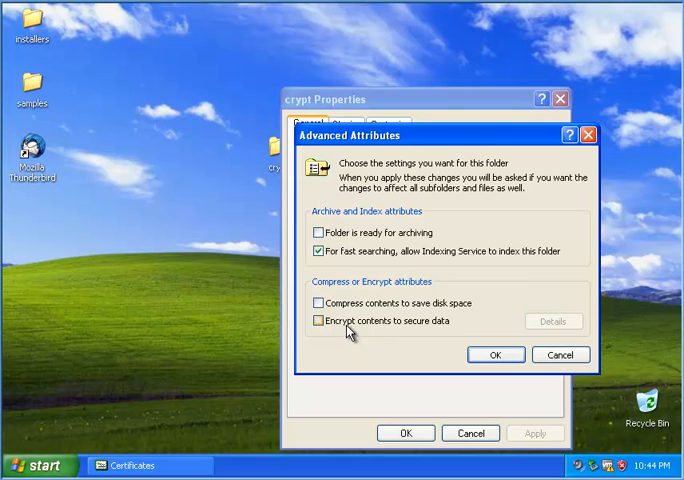
click(313, 320)
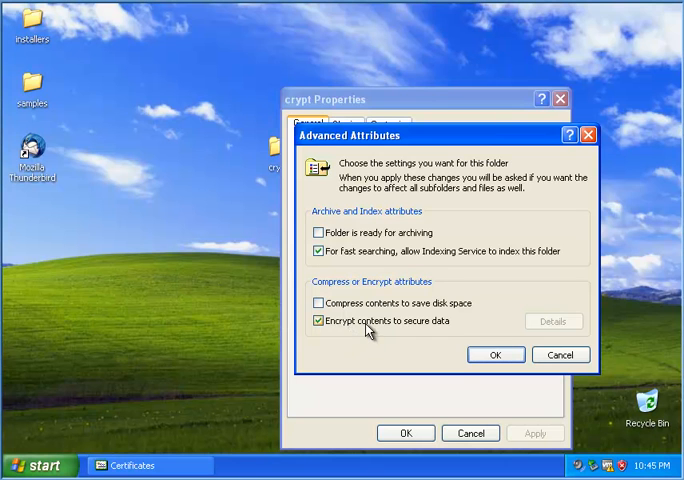
click(496, 354)
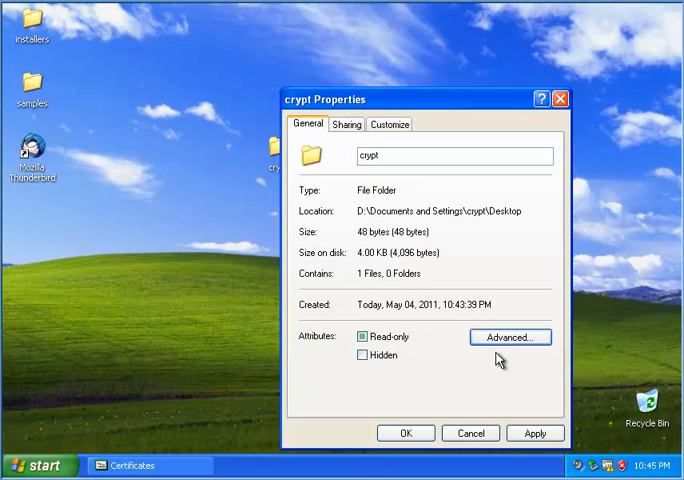
click(535, 433)
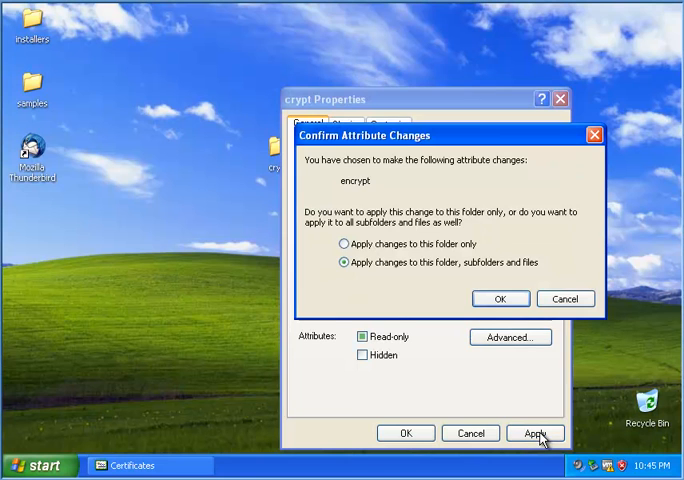
mouse_move(440, 293)
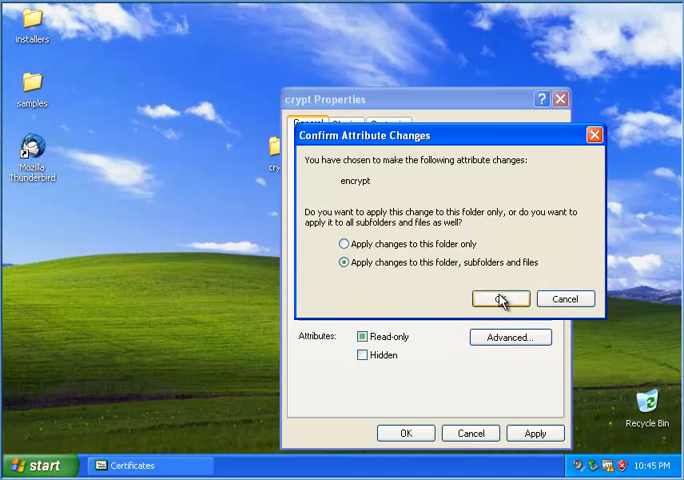
click(500, 298)
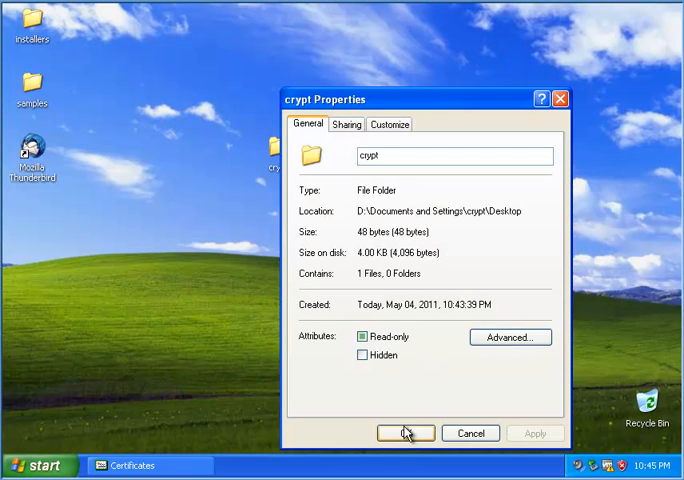
click(405, 433)
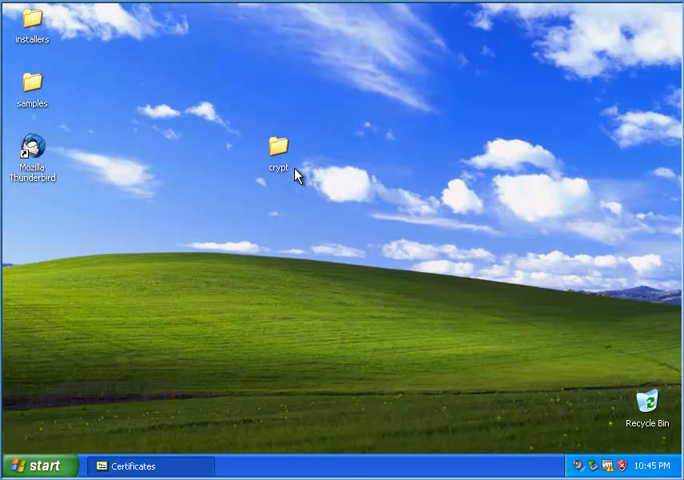
- Open the crypt folder and view the green encrypted mydata file in Notepad
double_click(277, 147)
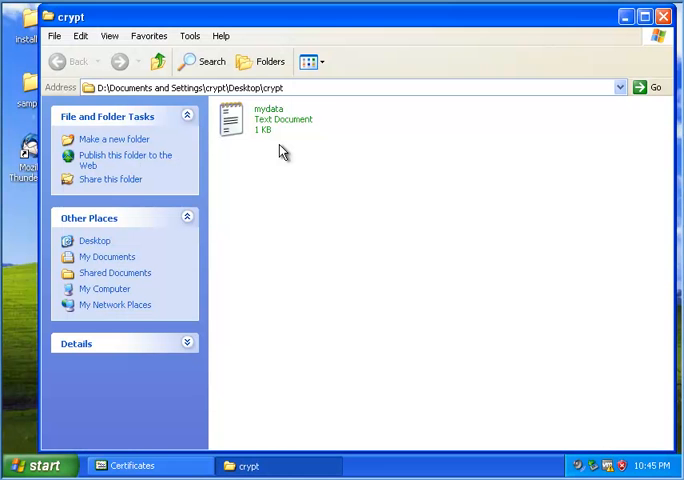
mouse_move(305, 155)
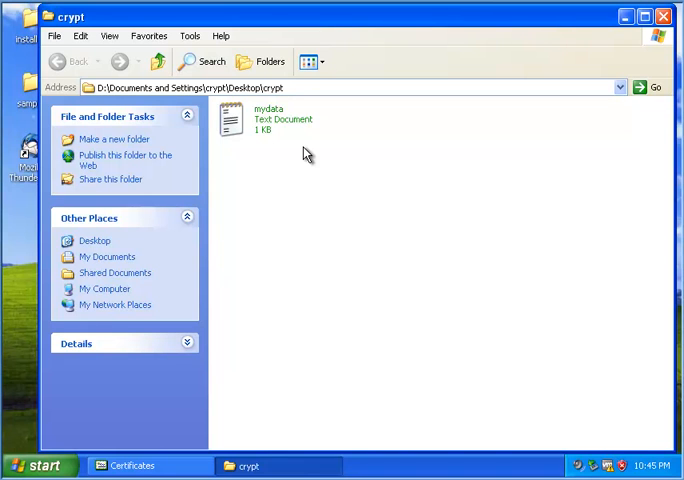
click(268, 118)
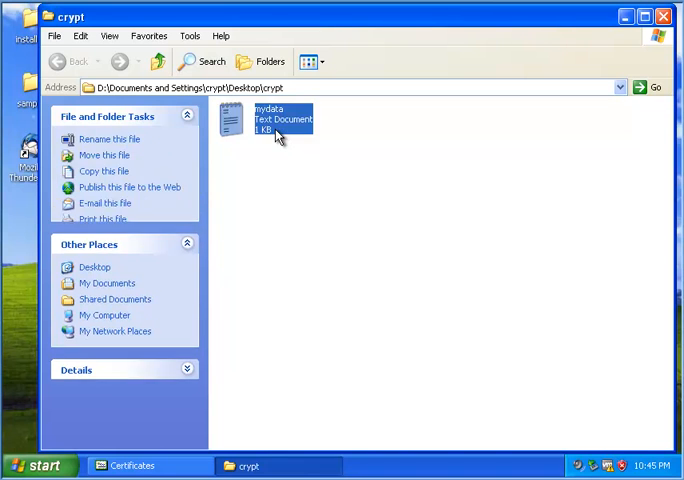
double_click(283, 120)
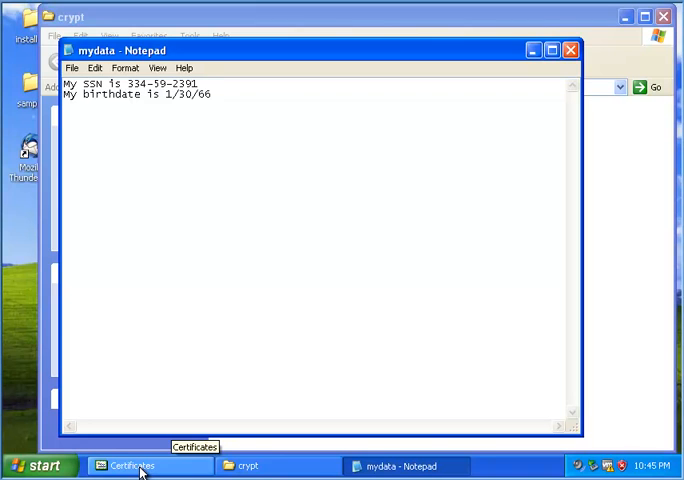
- Show the crypt certificate under Personal > Certificates and bring up its context menu
click(128, 465)
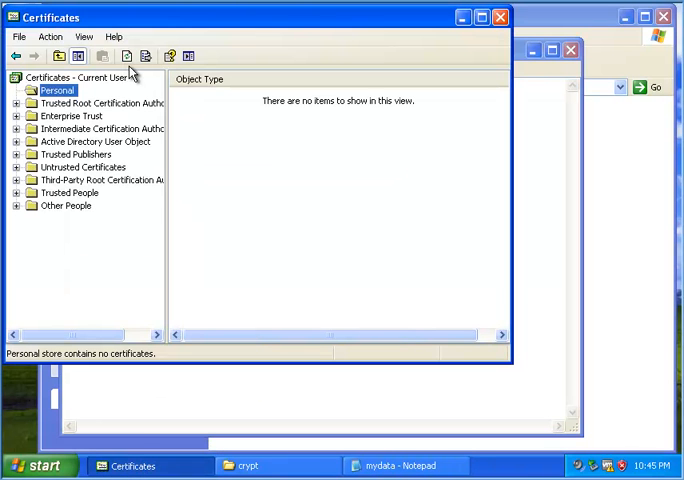
click(16, 90)
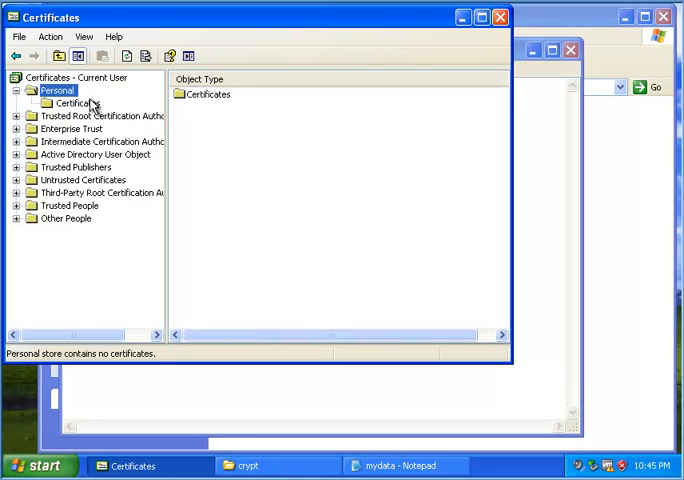
click(76, 103)
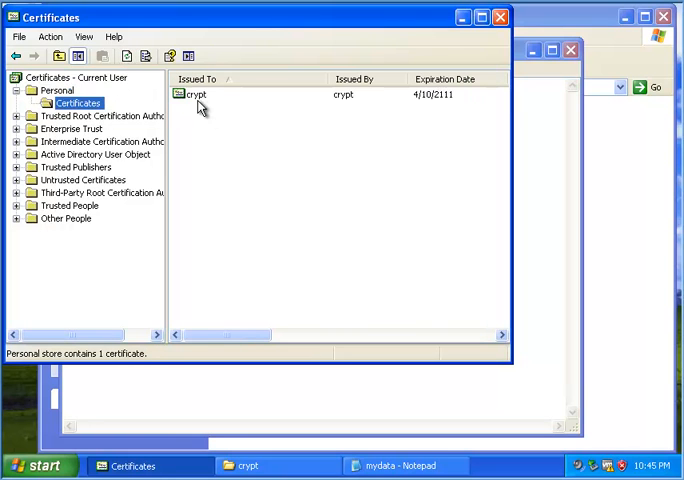
click(196, 94)
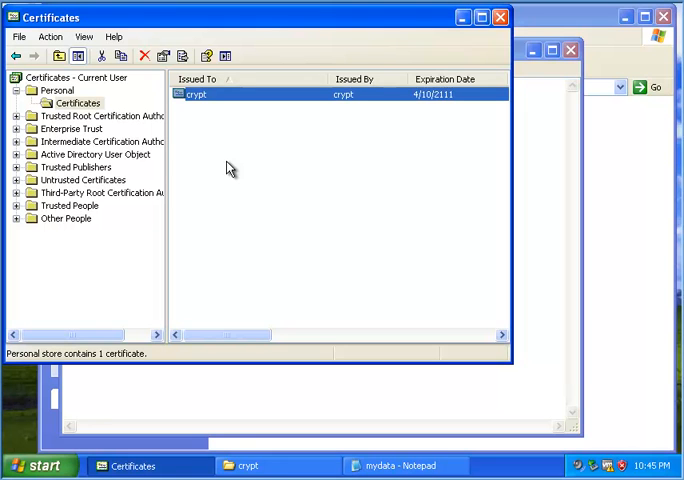
mouse_move(195, 107)
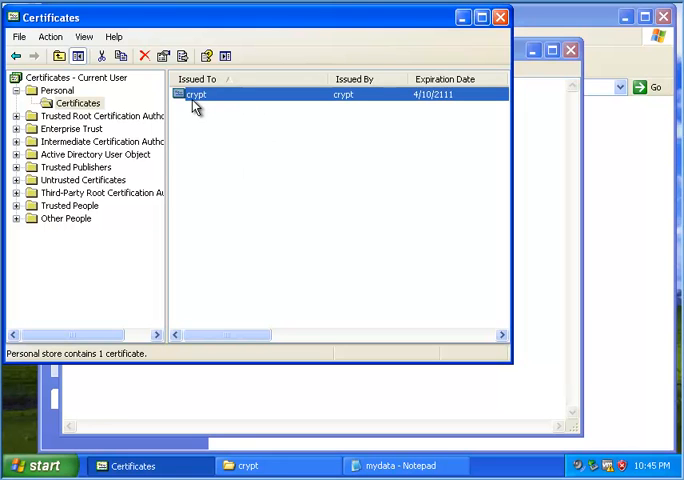
mouse_move(203, 100)
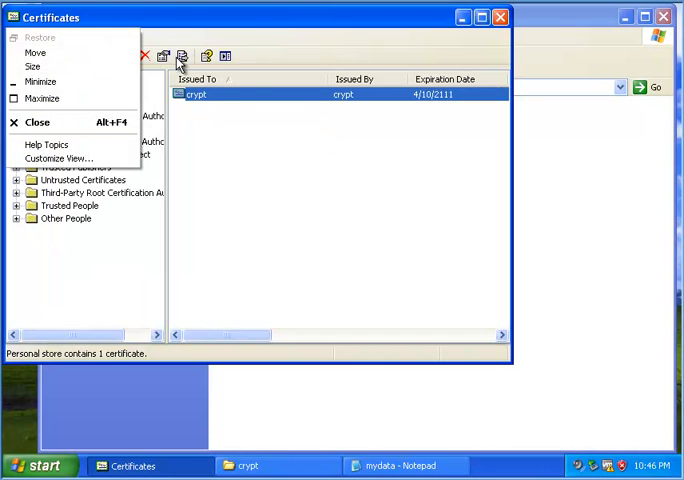
click(263, 115)
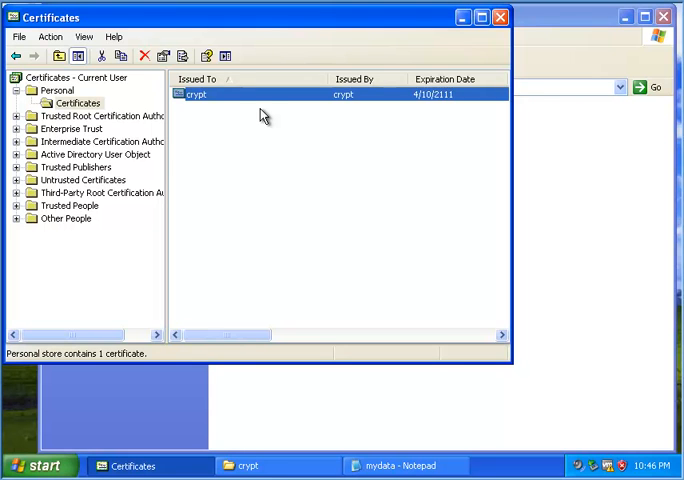
mouse_move(236, 139)
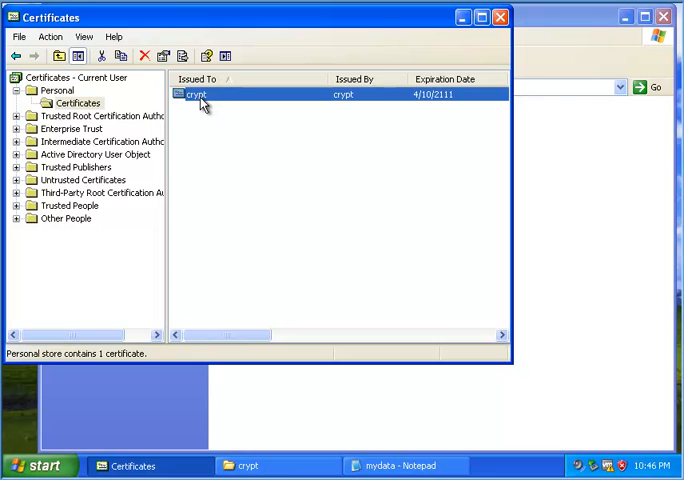
mouse_move(221, 162)
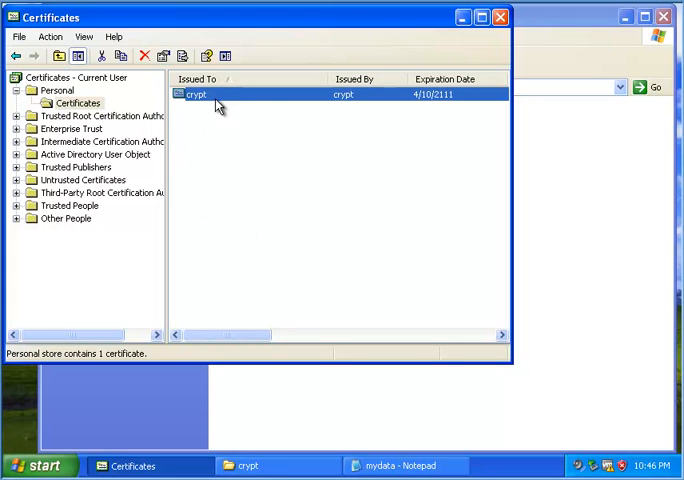
right_click(196, 94)
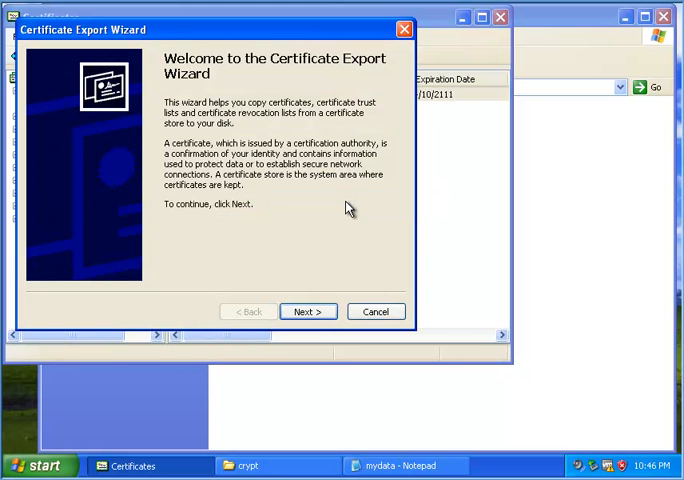
- Export the private key too, keeping PKCS #12 (.PFX) with strong protection
click(308, 311)
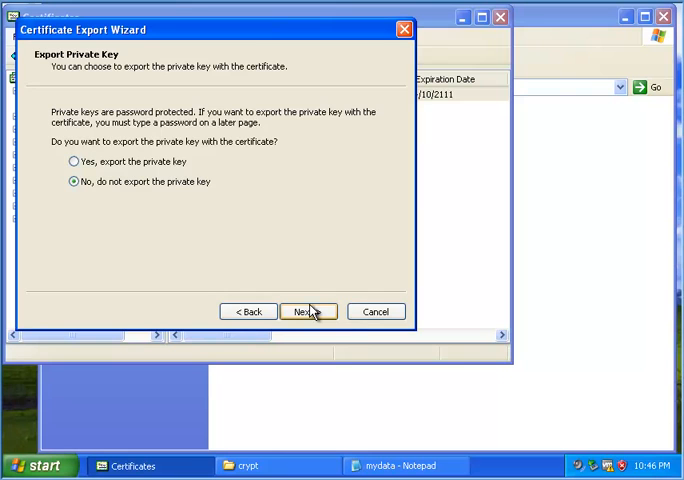
mouse_move(140, 167)
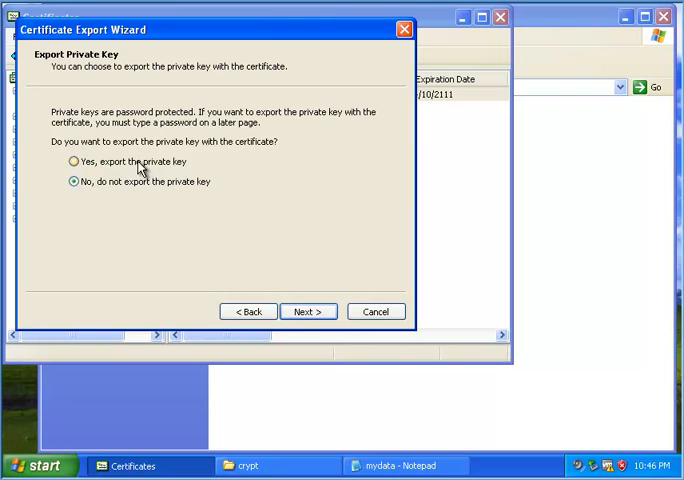
click(73, 161)
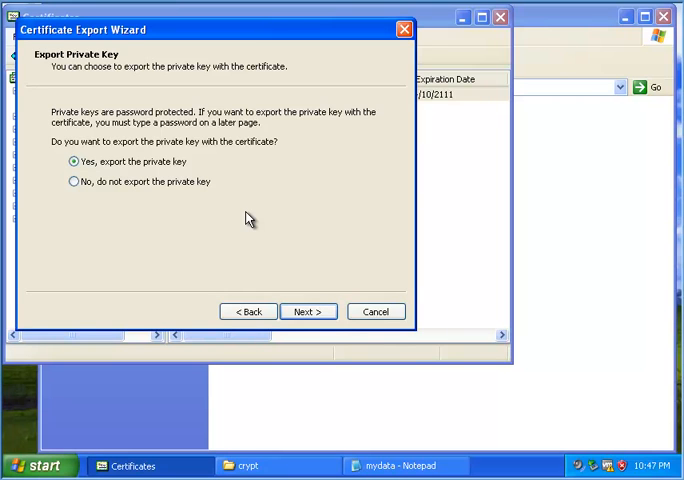
mouse_move(304, 264)
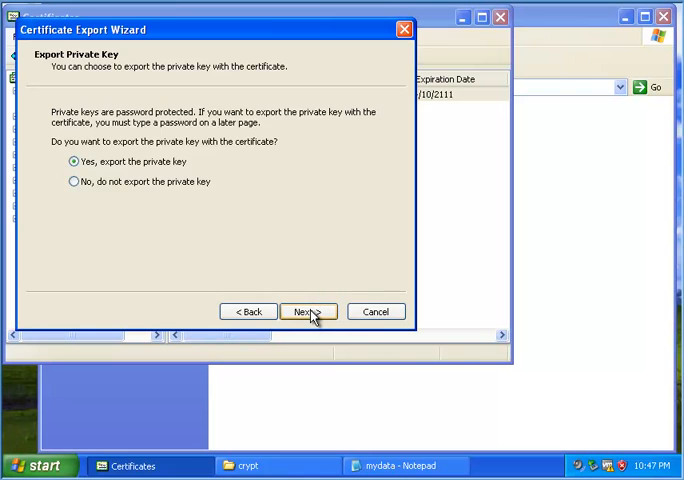
click(303, 311)
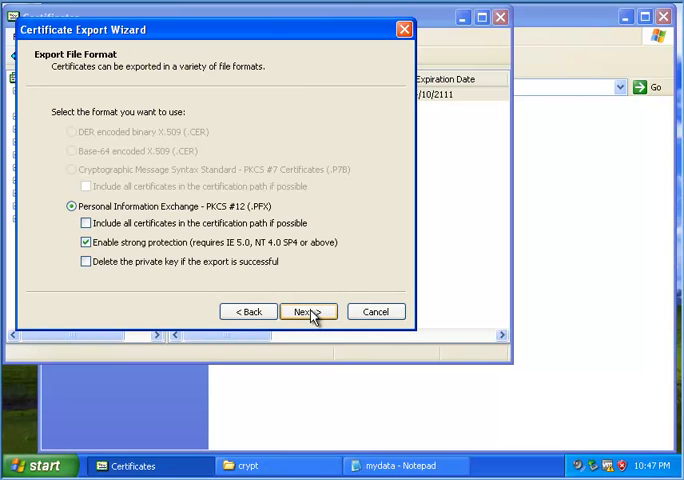
click(308, 311)
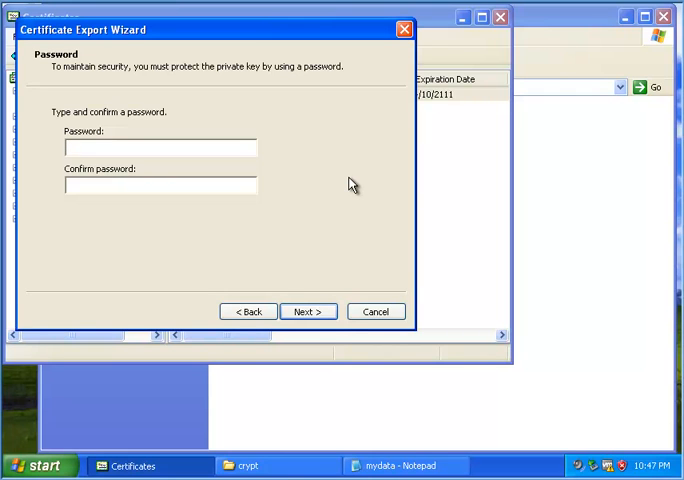
- Enter and confirm a password protecting the exported private key
text(*****)
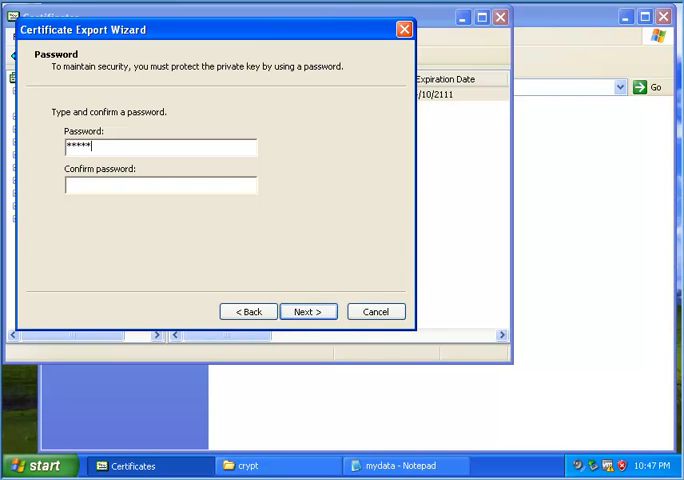
text(***)
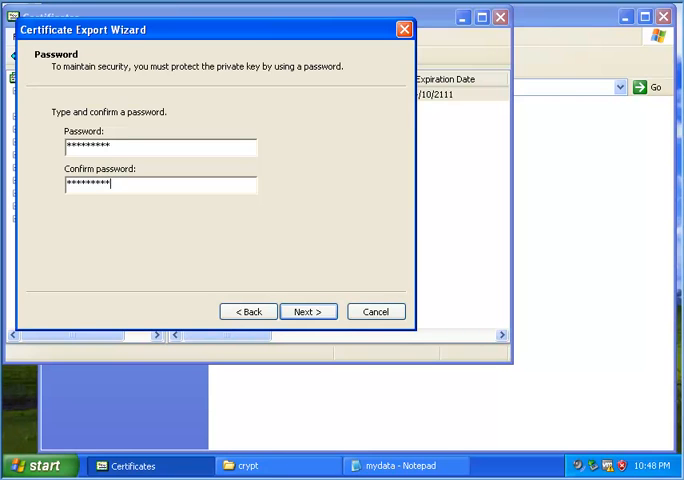
click(307, 311)
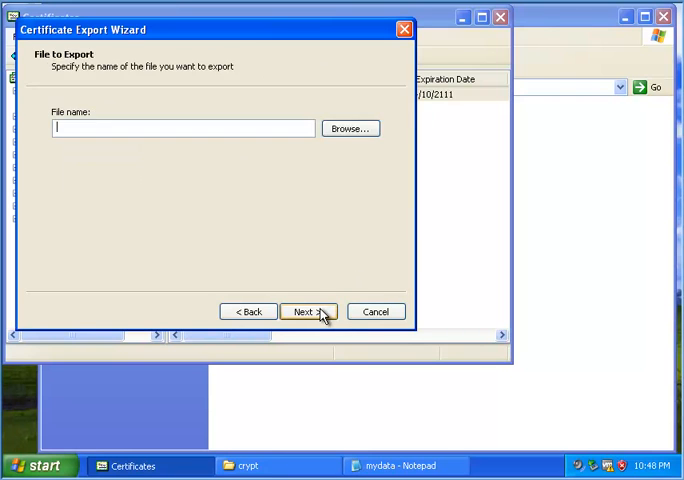
- Save the export as mycert4efs.pfx on the Desktop and finish the wizard
click(350, 128)
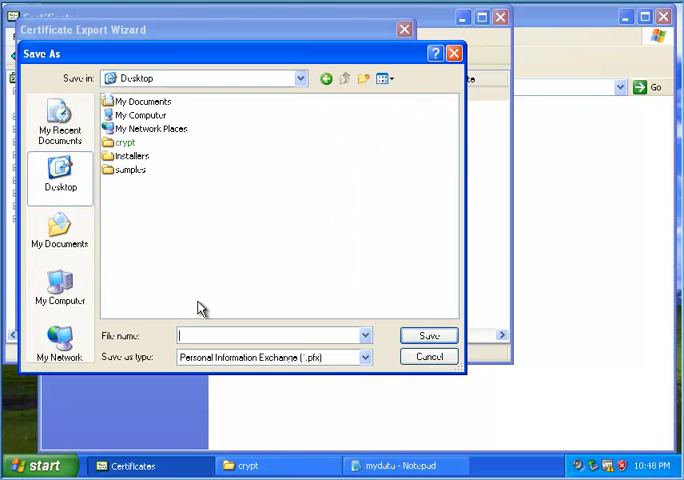
text(mycert4ef)
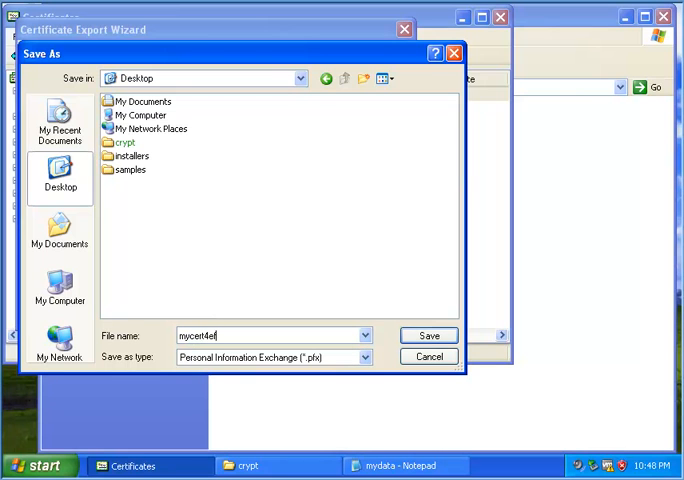
click(428, 335)
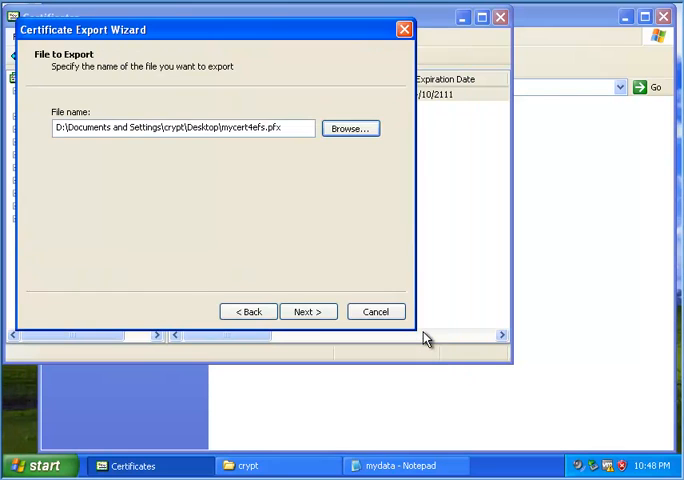
click(308, 311)
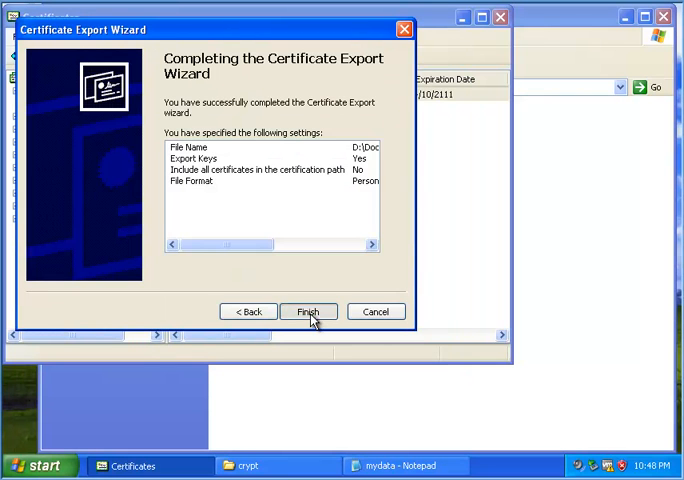
click(308, 311)
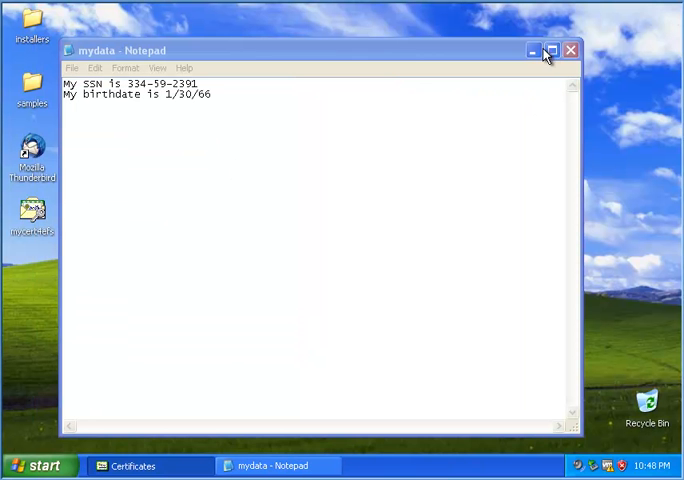
- Close the mydata Notepad window
click(571, 50)
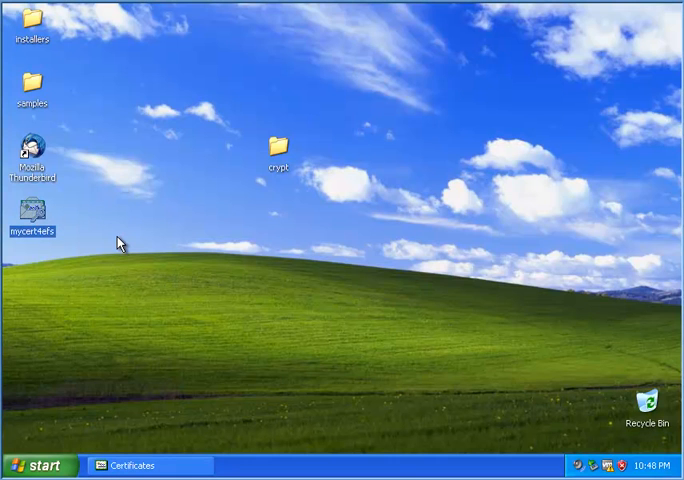
mouse_move(406, 348)
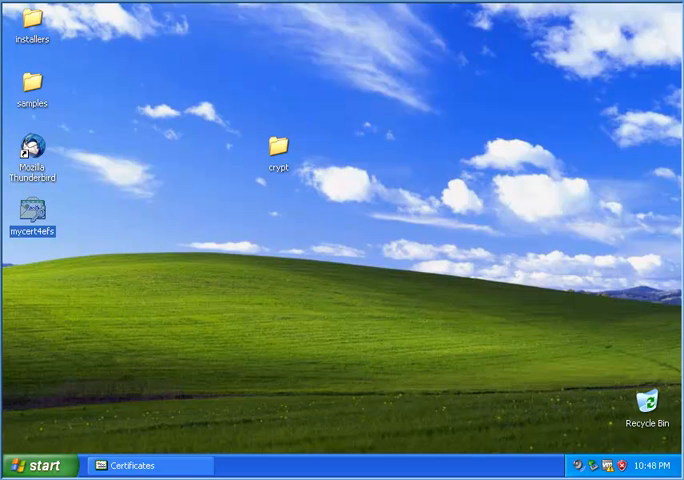
mouse_move(264, 384)
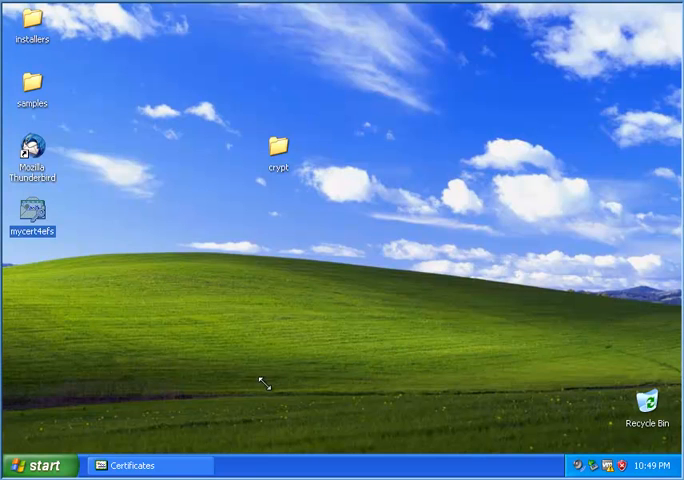
mouse_move(267, 383)
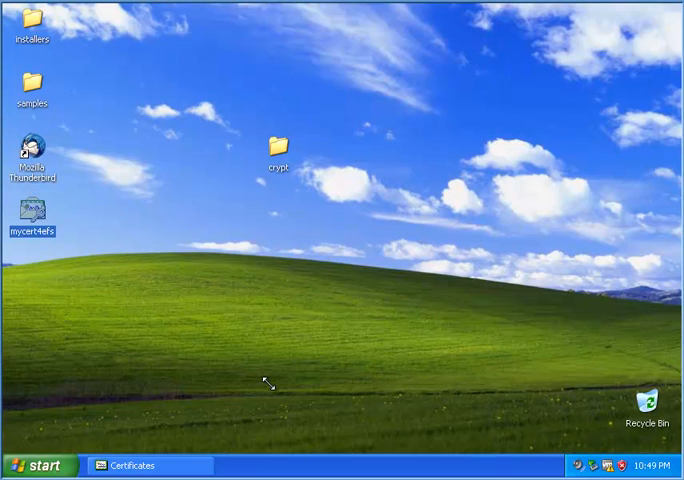
mouse_move(98, 427)
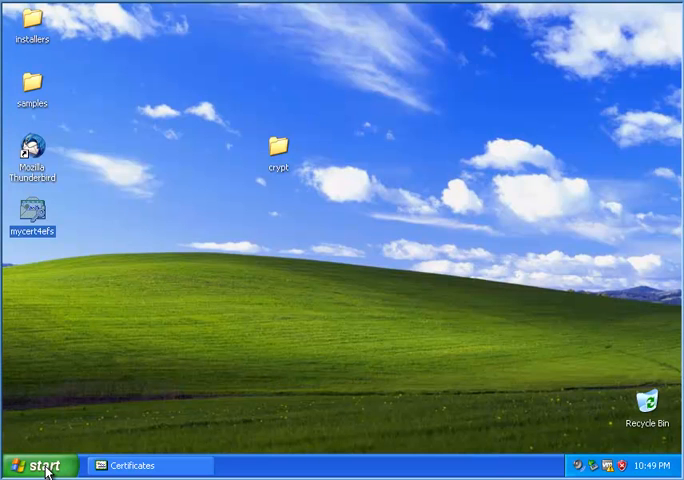
- Open Computer Management from Administrative Tools and show Local Users and Groups > Users
click(40, 465)
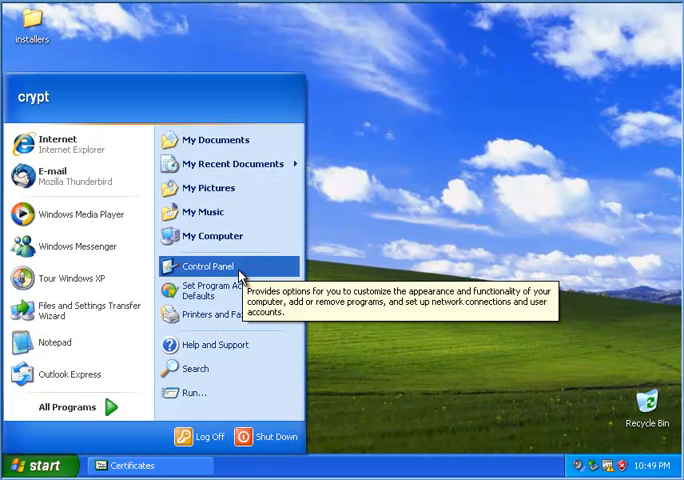
click(208, 266)
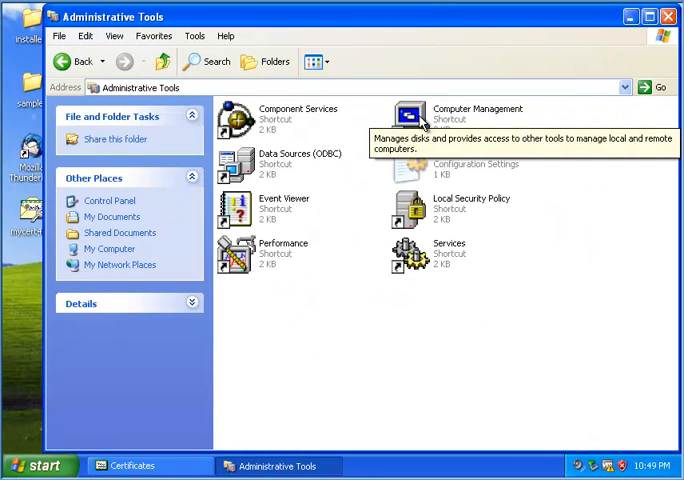
double_click(410, 113)
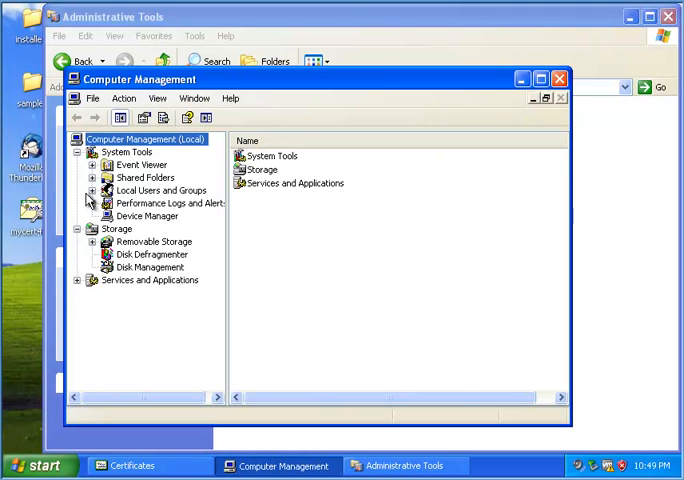
click(92, 190)
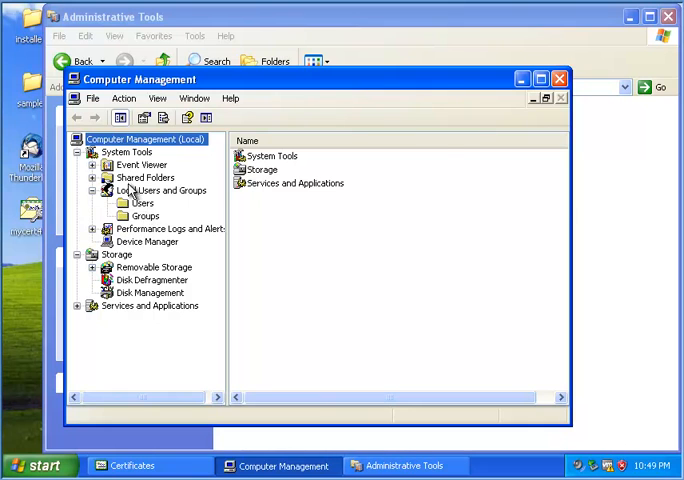
click(141, 203)
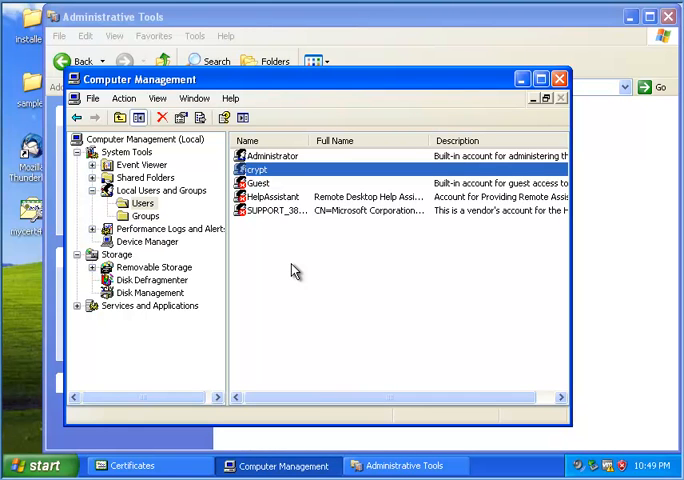
mouse_move(273, 178)
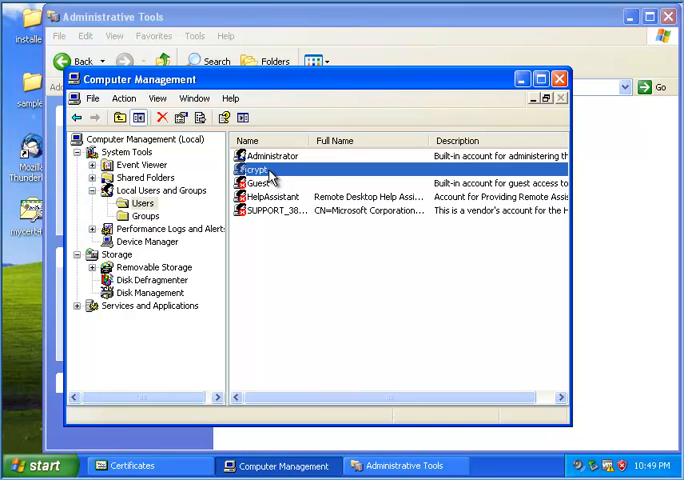
mouse_move(272, 178)
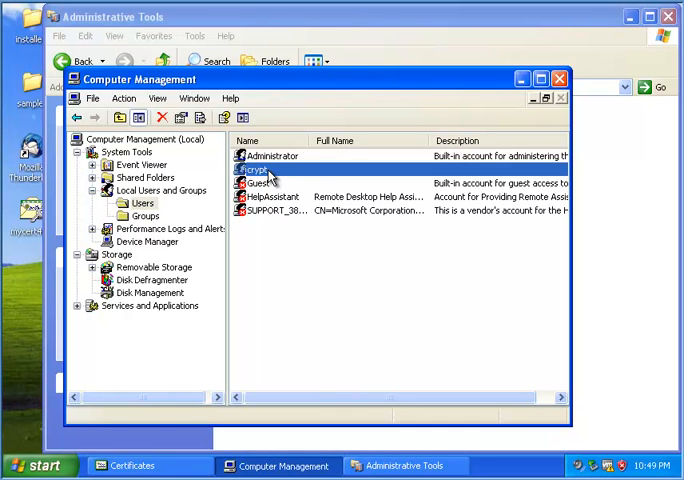
- Set and confirm a new password for the crypt account, accepting the data-loss warning
right_click(258, 169)
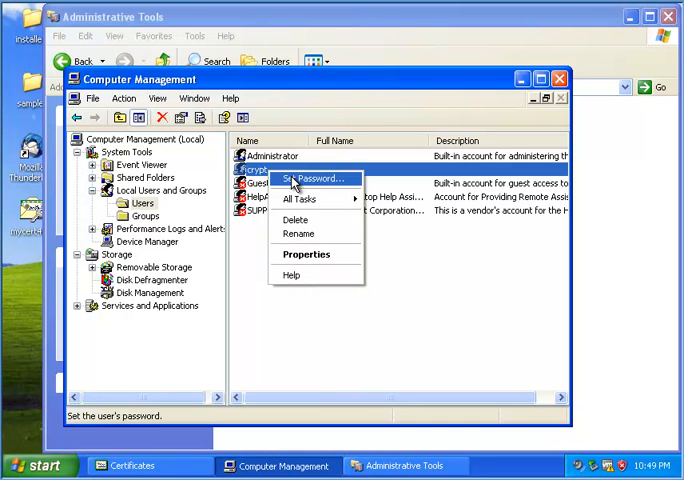
click(307, 178)
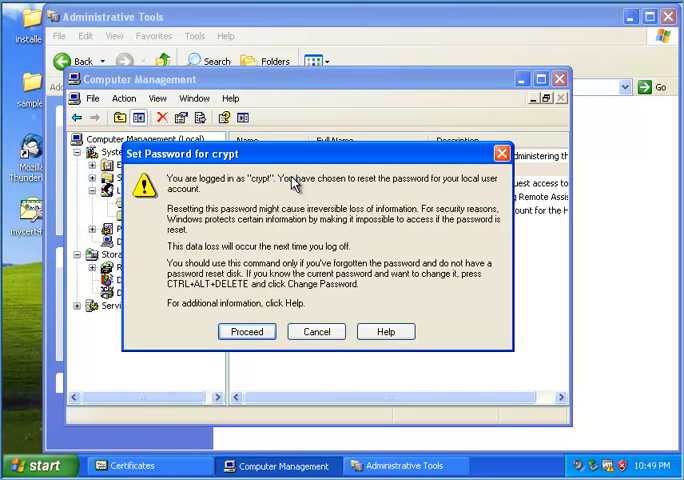
mouse_move(147, 302)
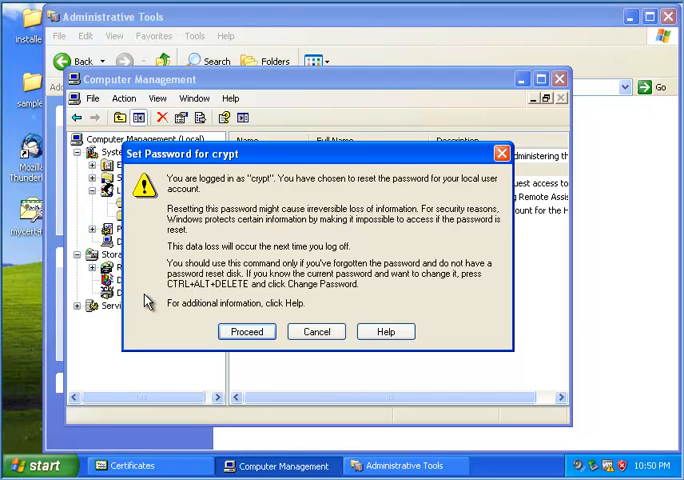
mouse_move(218, 307)
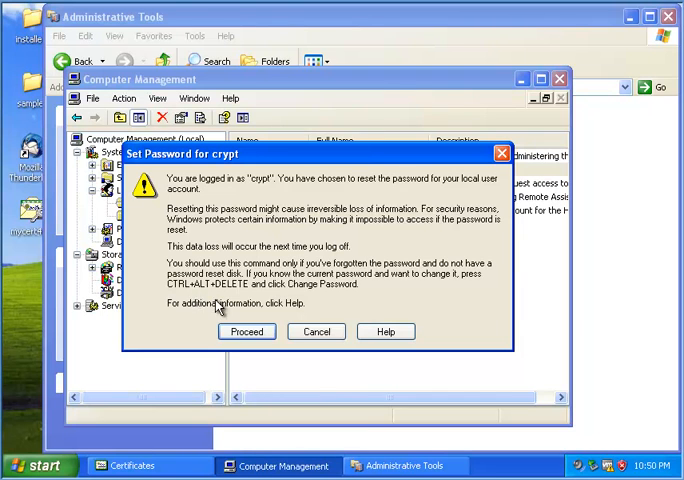
click(247, 331)
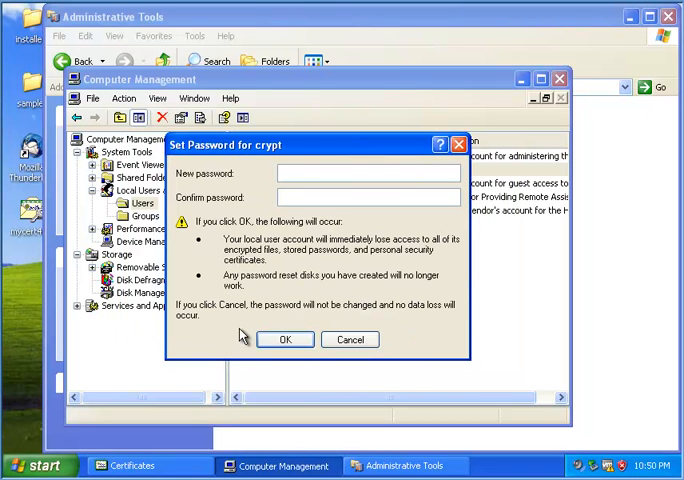
text(••)
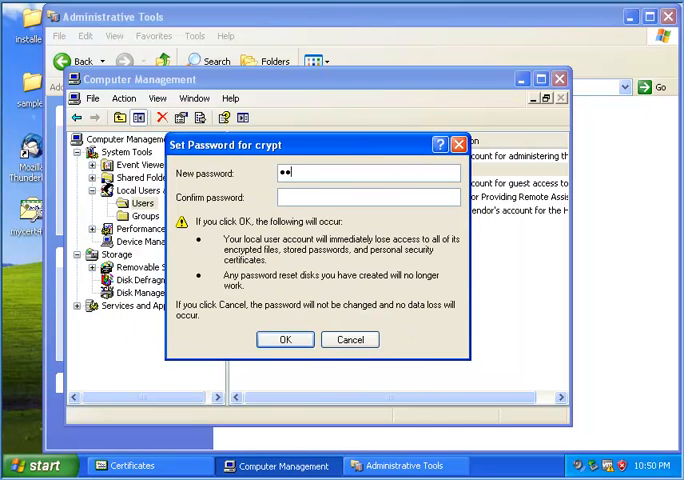
text(●●●)
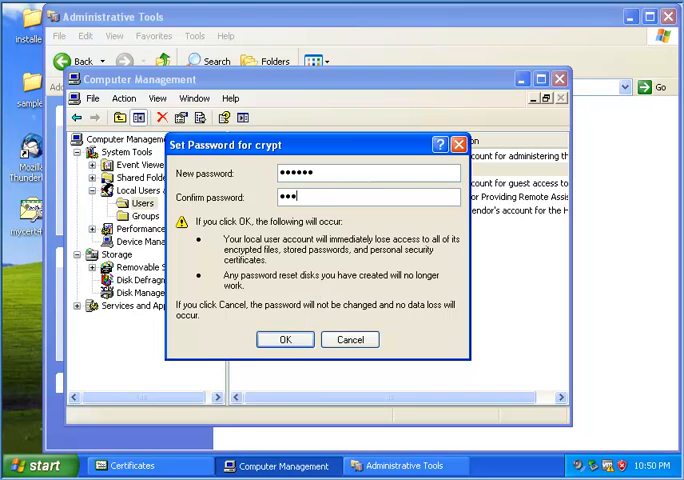
text(•••)
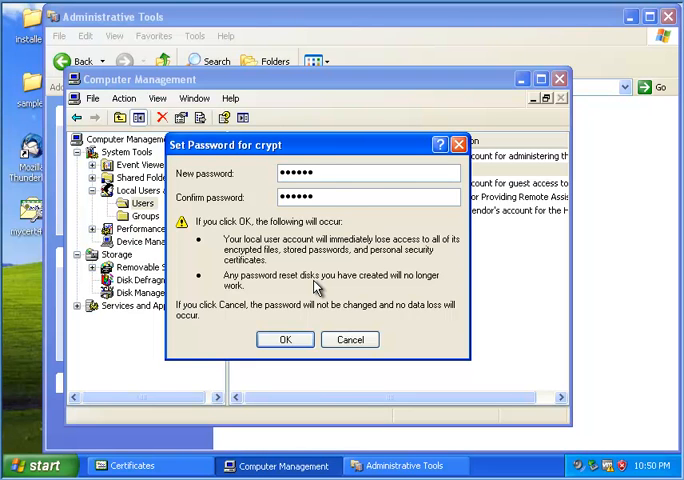
mouse_move(318, 287)
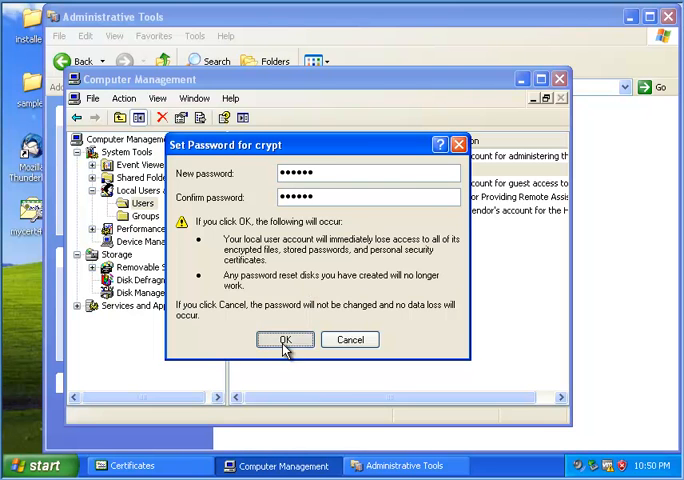
click(285, 339)
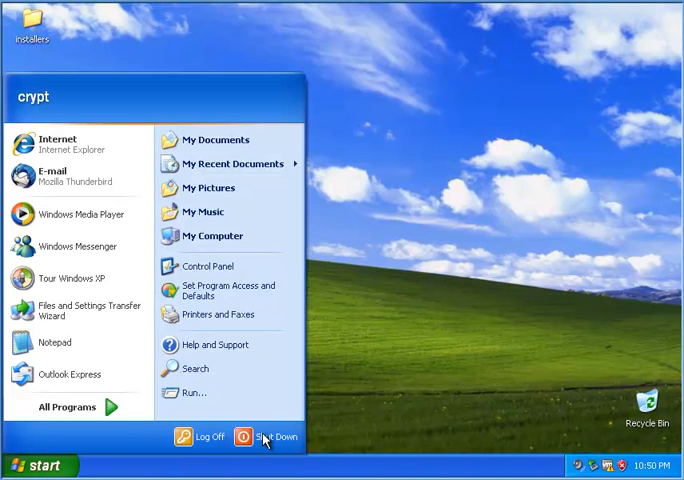
- Log off crypt and log back on with the new password
click(200, 437)
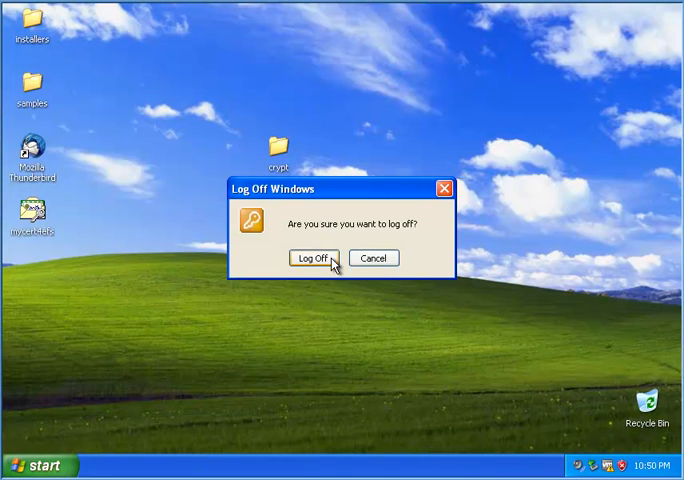
click(312, 258)
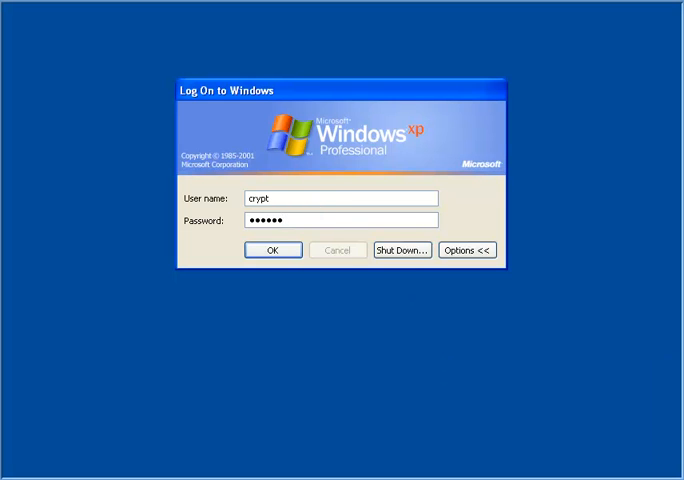
click(273, 250)
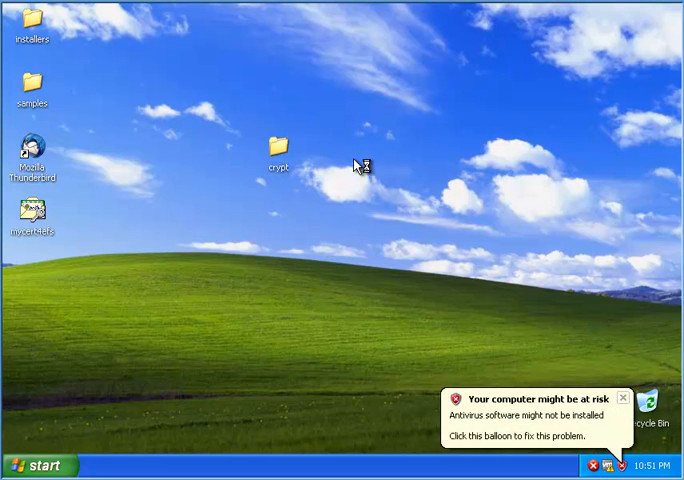
- Open mydata in the crypt folder, dismiss Access is denied, and close the folder
double_click(278, 145)
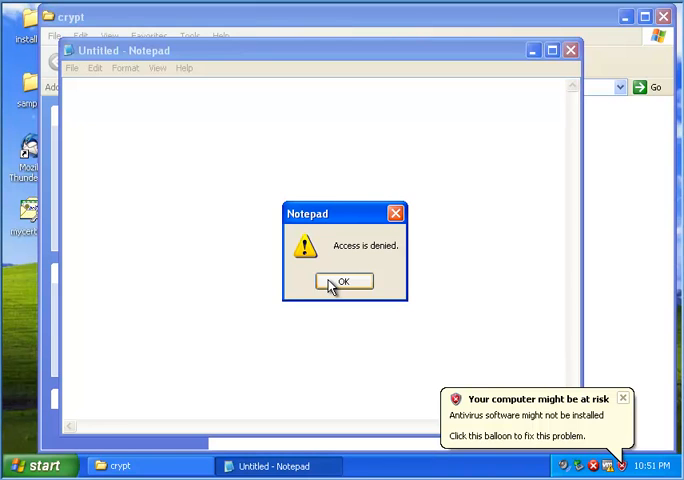
click(343, 281)
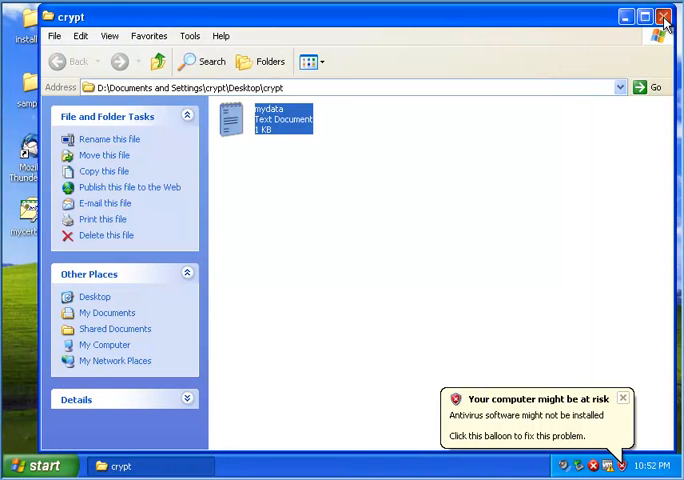
click(664, 17)
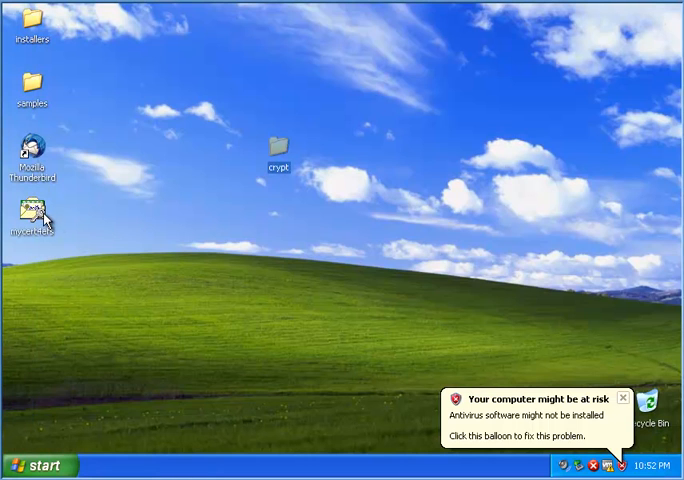
- Import mycert4efs.pfx with its private key marked exportable
double_click(33, 215)
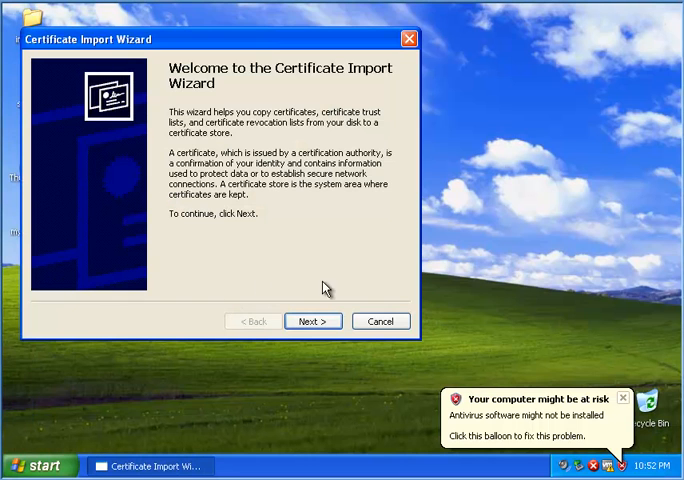
click(312, 321)
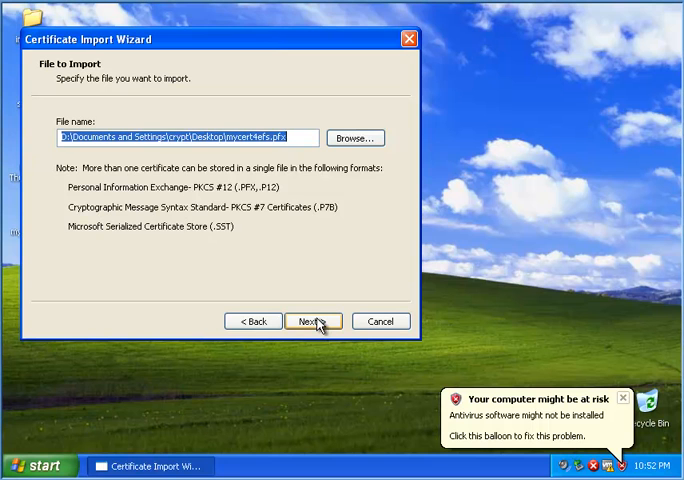
click(313, 320)
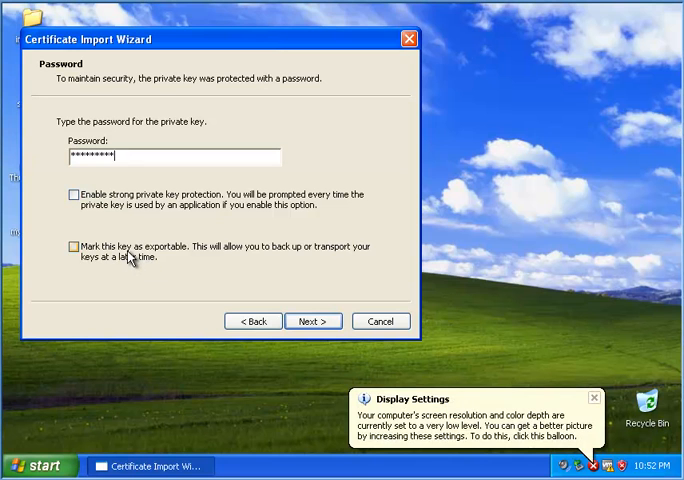
click(72, 247)
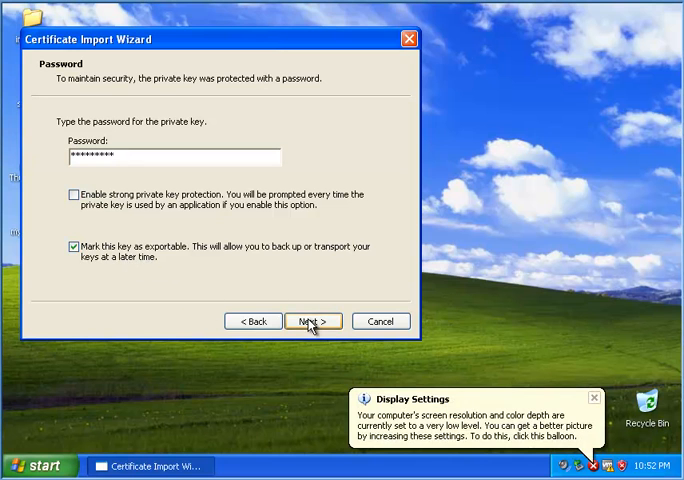
click(312, 321)
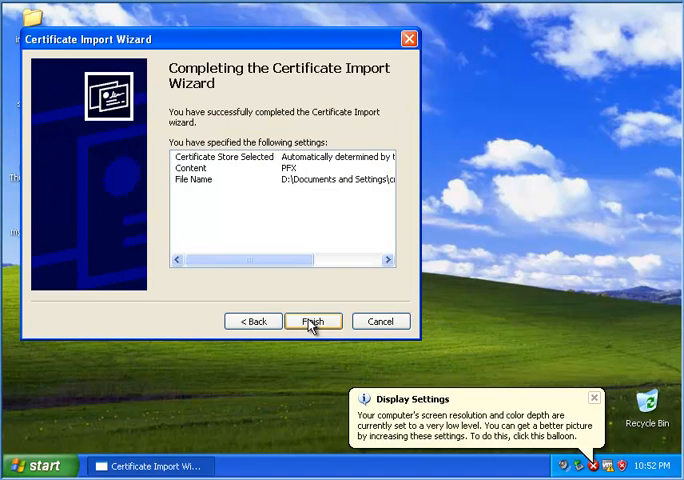
click(313, 321)
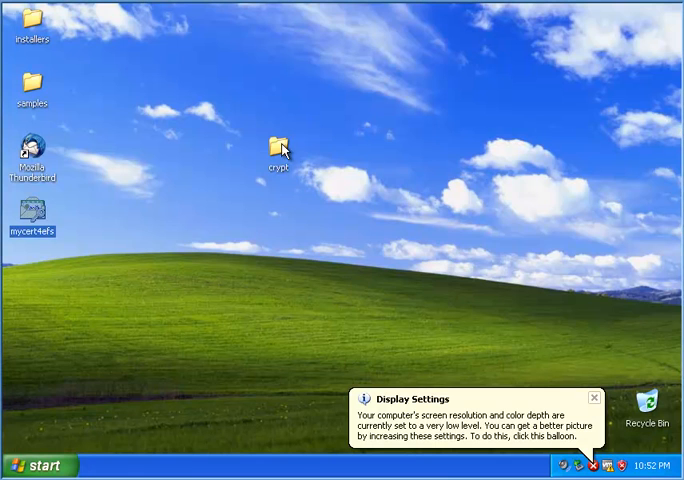
- Open mydata from the crypt folder in Notepad, check it's readable, and close it
double_click(283, 140)
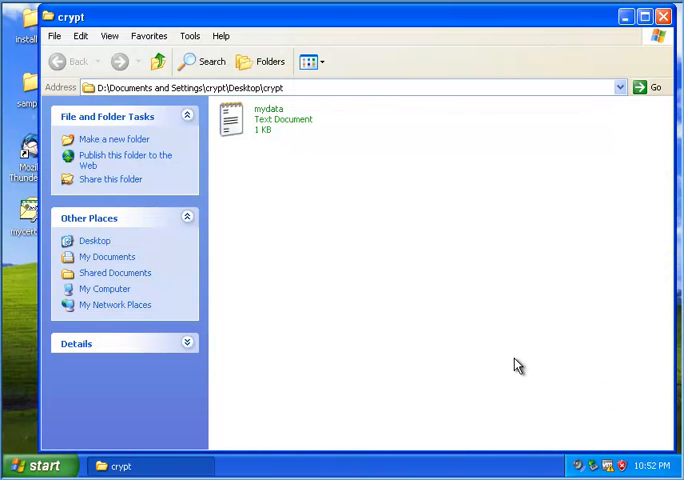
double_click(230, 118)
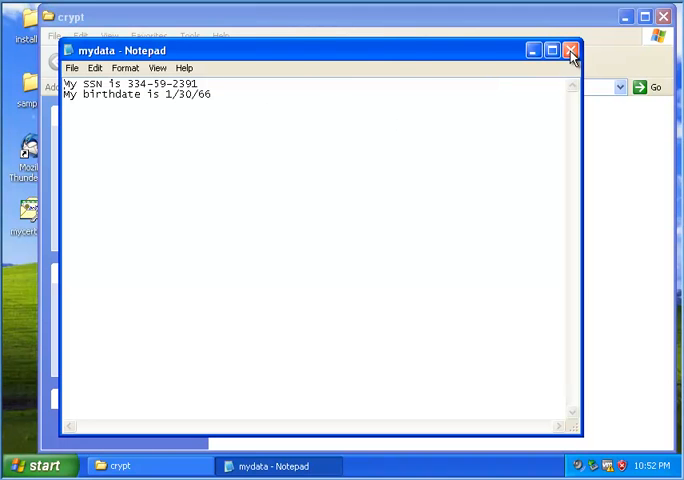
click(36, 465)
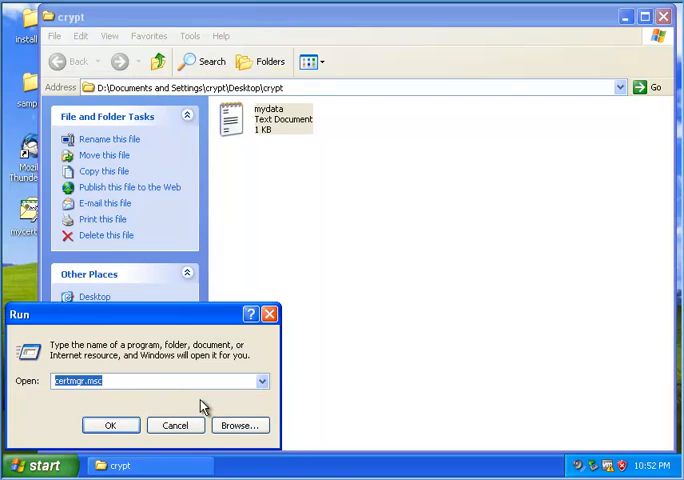
- Run certmgr.msc and view the crypt certificate under Personal > Certificates
click(110, 425)
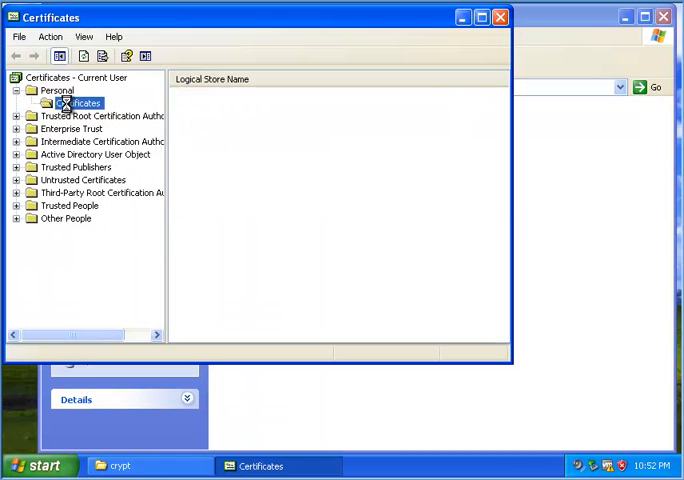
click(78, 103)
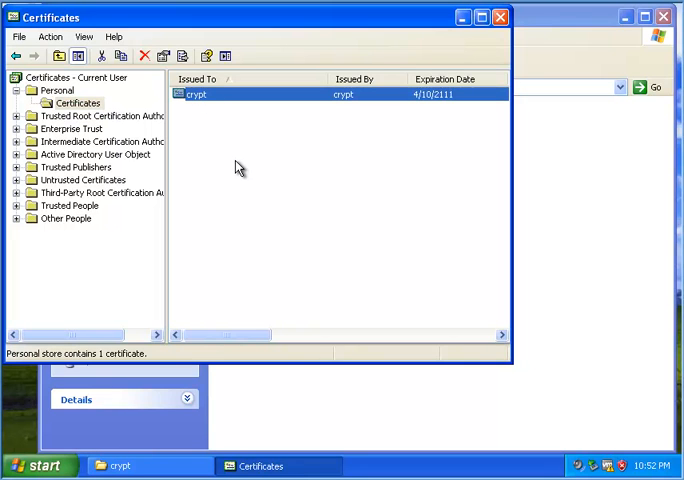